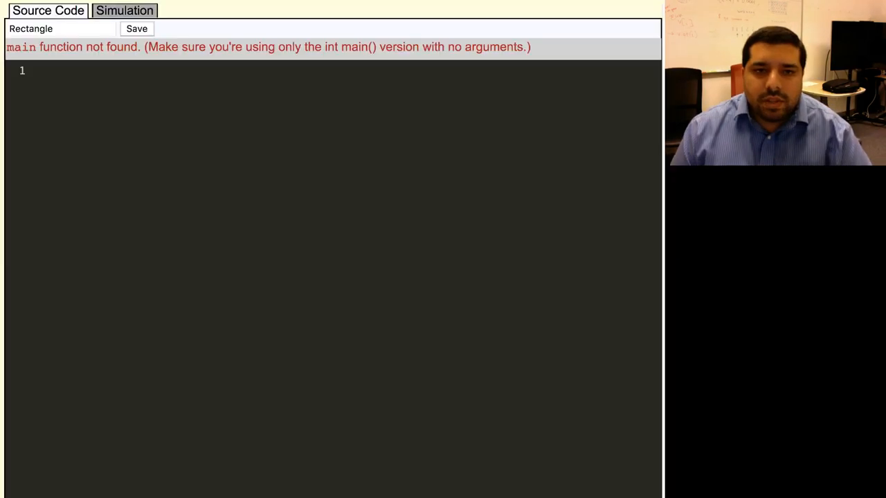
Write 'class Rectangle {' as an empty class definition and save the file.
{"action": "type", "text": "cl"}
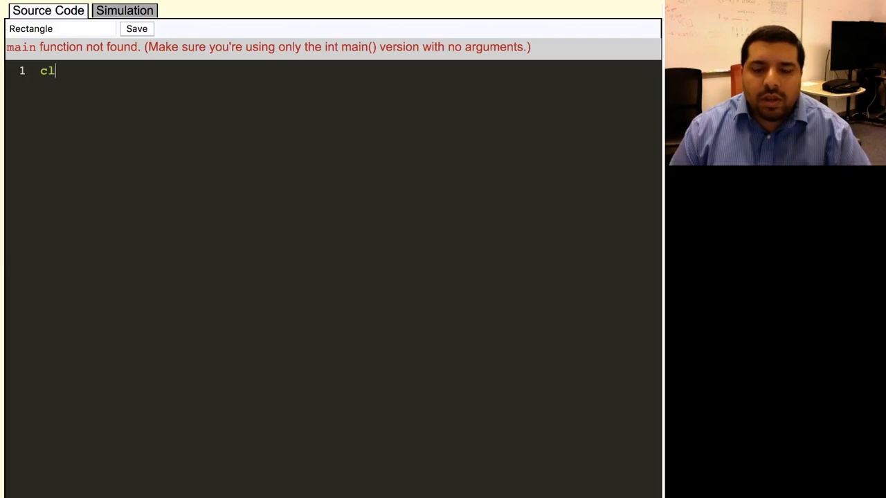
{"action": "type", "text": "ass Re"}
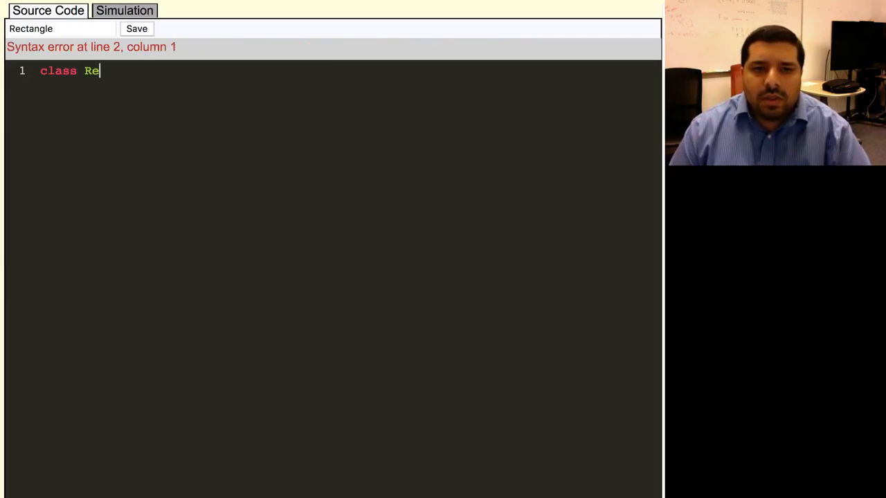
{"action": "type", "text": "ctangle {"}
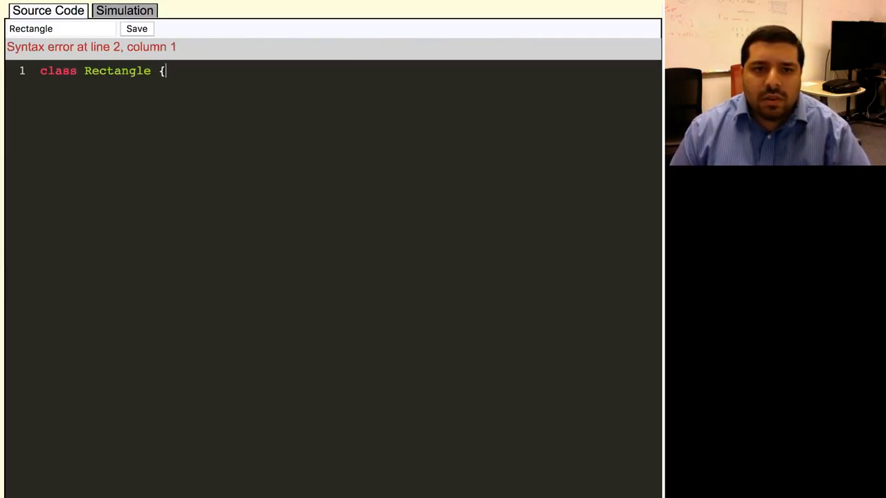
{"action": "left_click", "coordinate": [135, 28]}
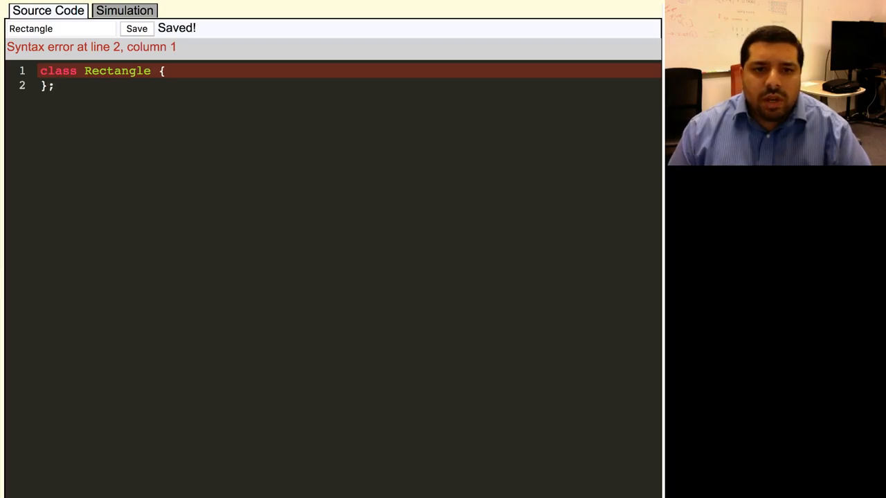
{"action": "left_click", "coordinate": [136, 28]}
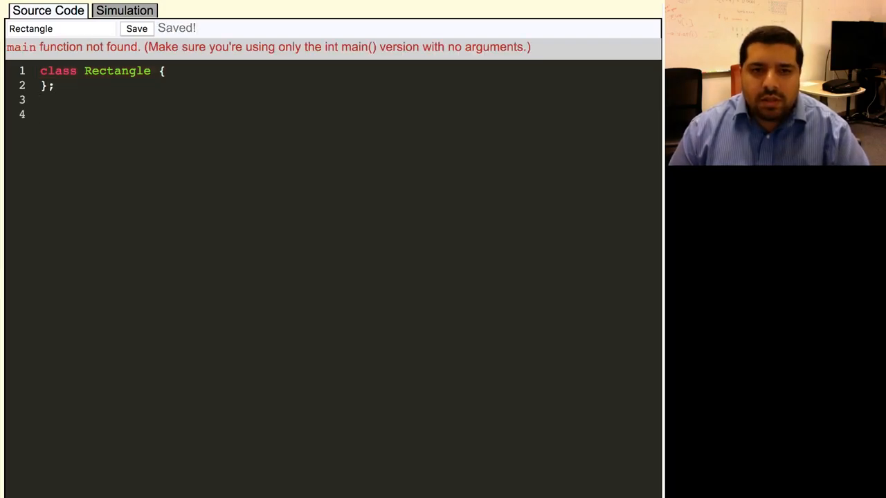
Begin int main() with Rectangle r1; and asserts that r1.area() == 1 and r1.perimeter() == 4.
{"action": "type", "text": "int main"}
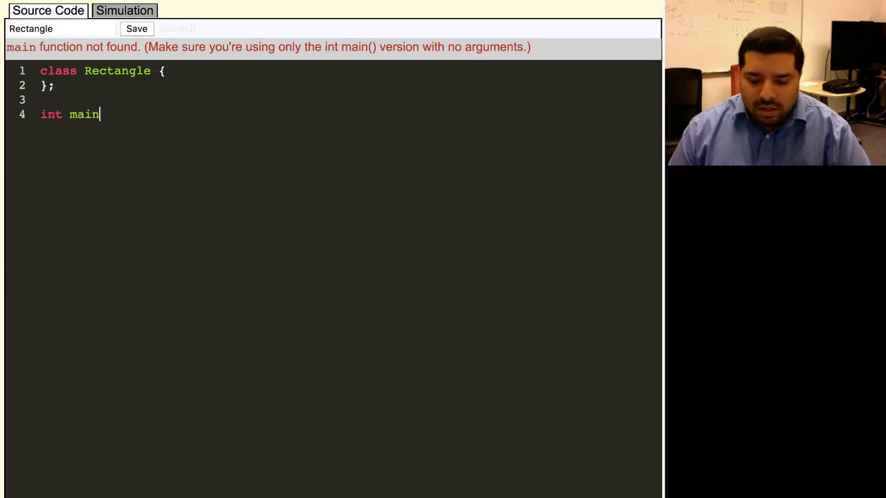
{"action": "type", "text": "() {"}
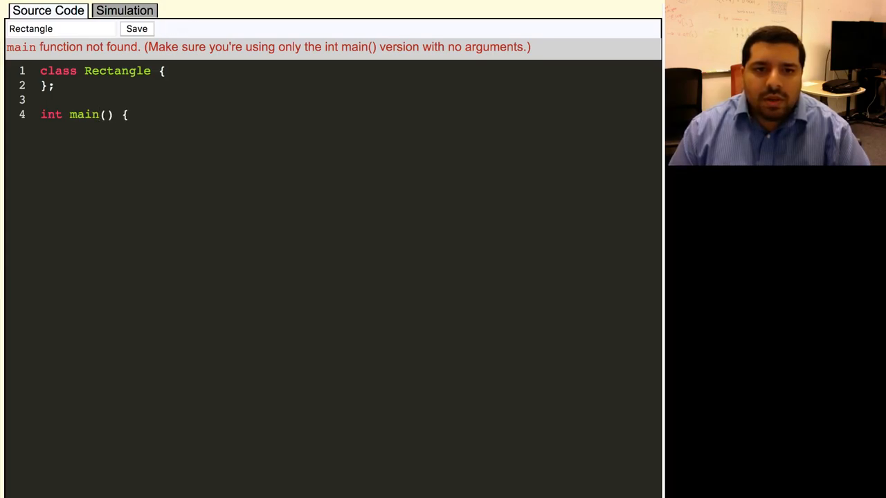
{"action": "left_click", "coordinate": [135, 27]}
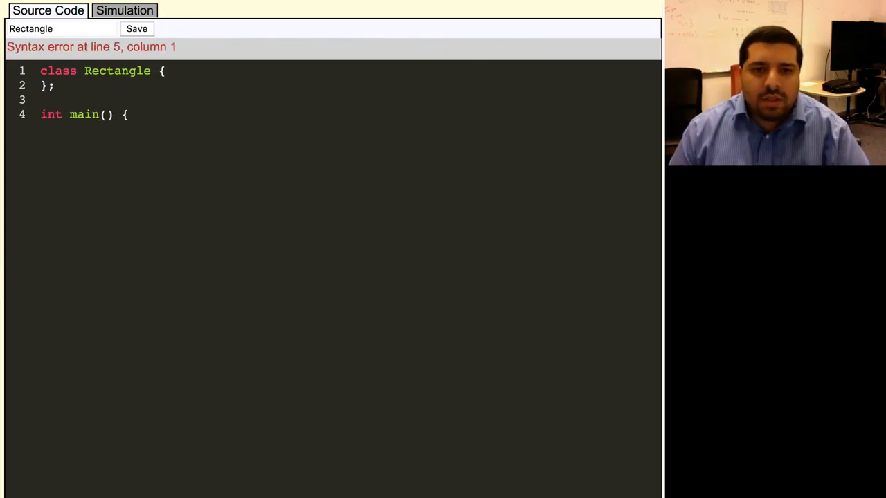
{"action": "key", "text": "Return"}
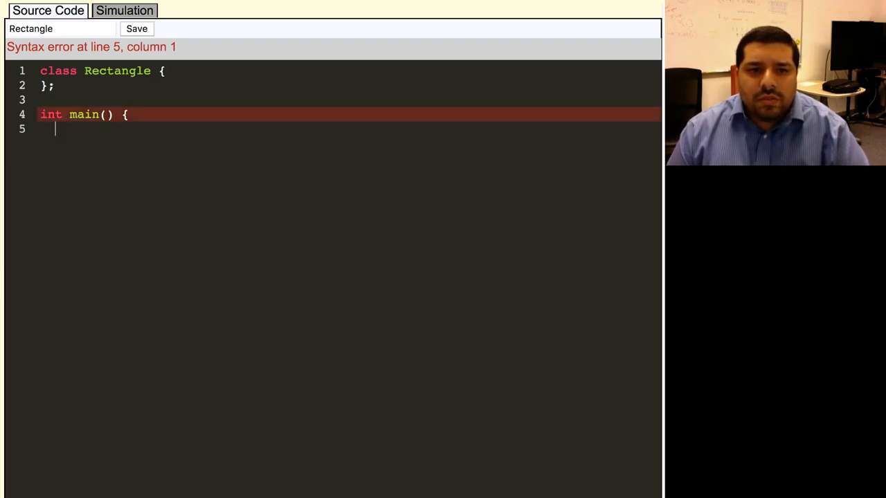
{"action": "type", "text": "Rectangle"}
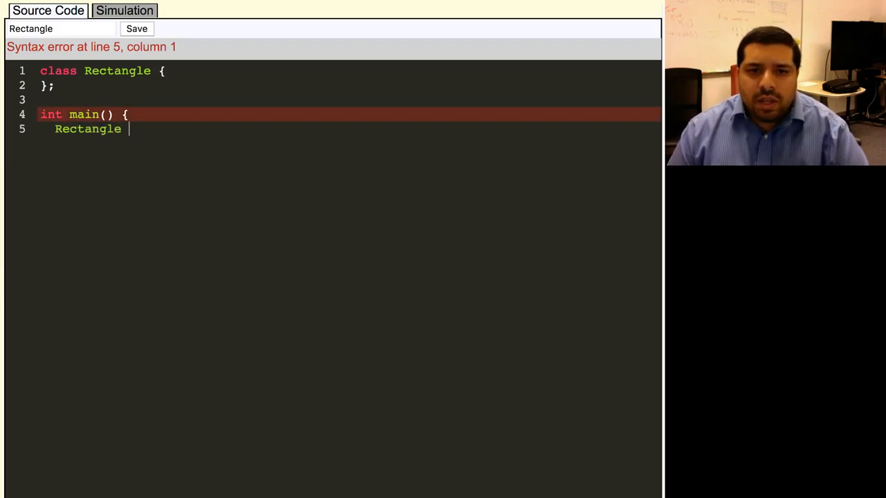
{"action": "type", "text": "r1"}
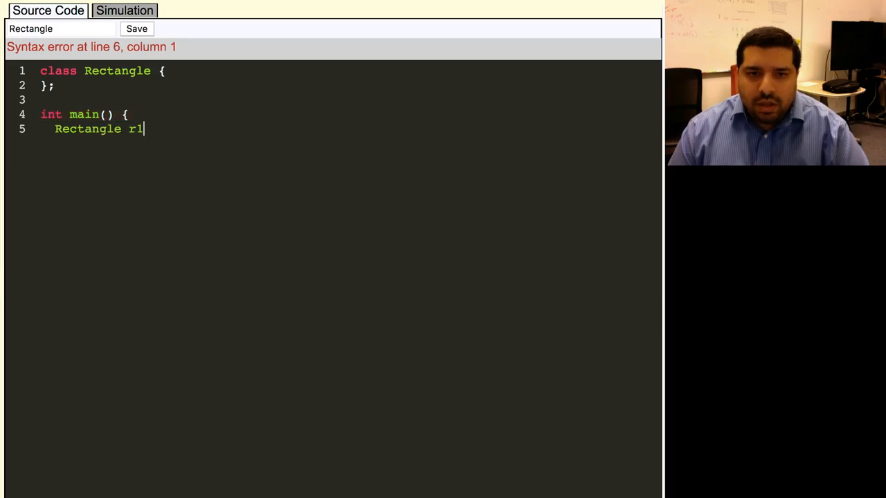
{"action": "type", "text": ";"}
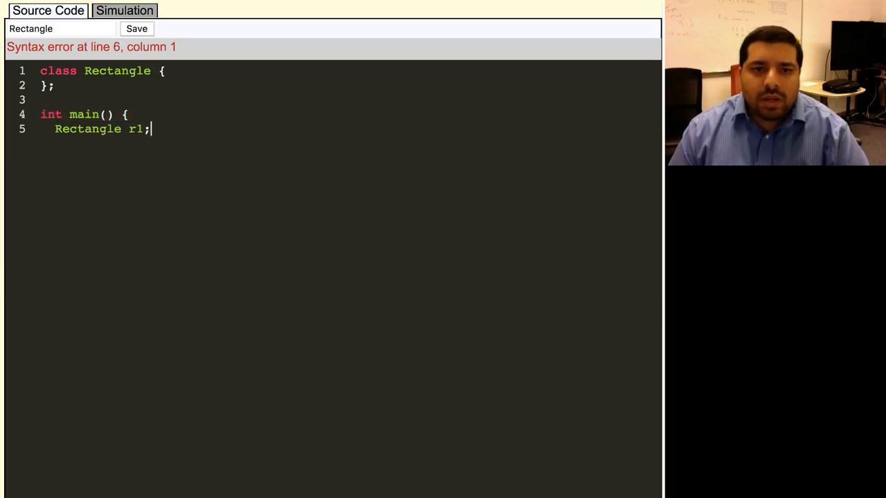
{"action": "type", "text": "asser"}
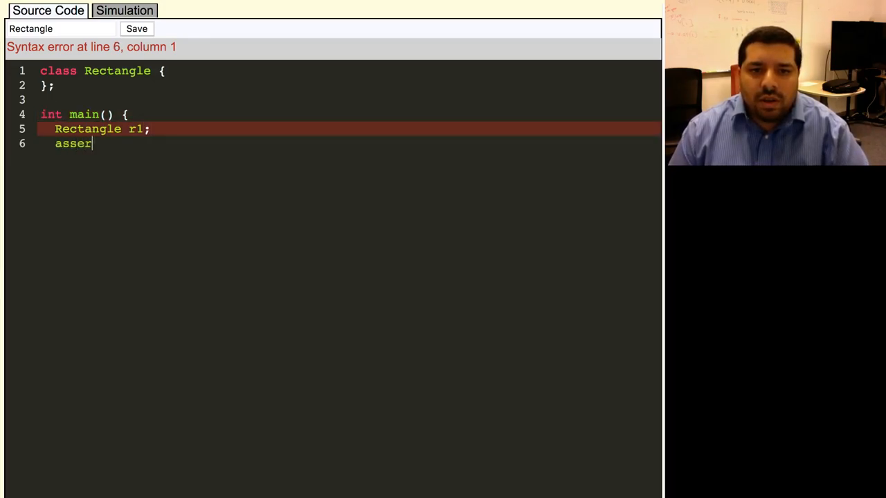
{"action": "type", "text": "t(r1.area"}
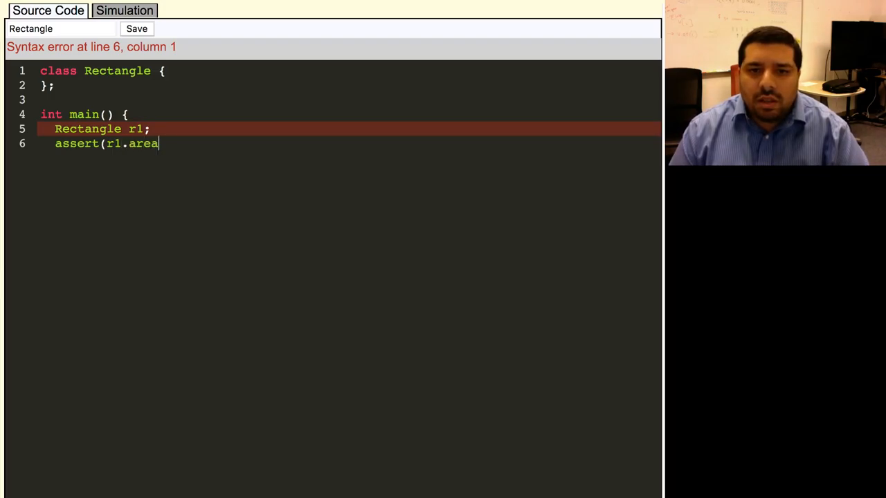
{"action": "type", "text": "() == 1);"}
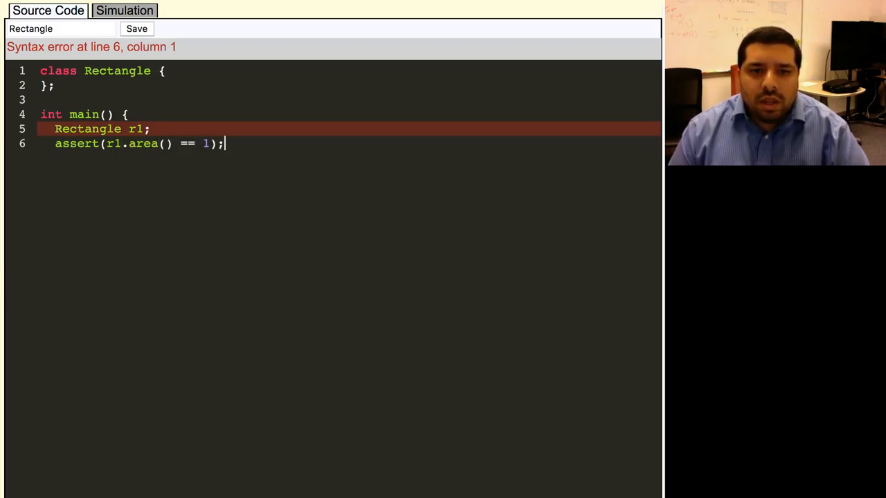
{"action": "type", "text": "assert(r1"}
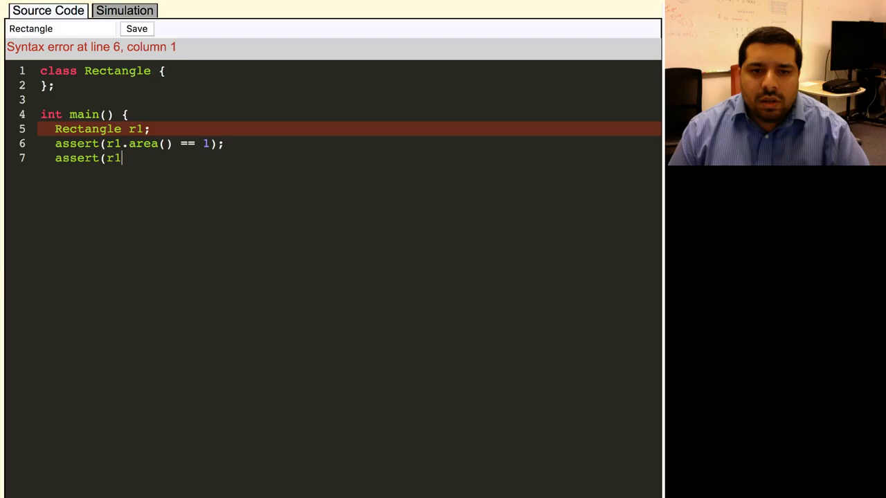
{"action": "type", "text": ".perimeter("}
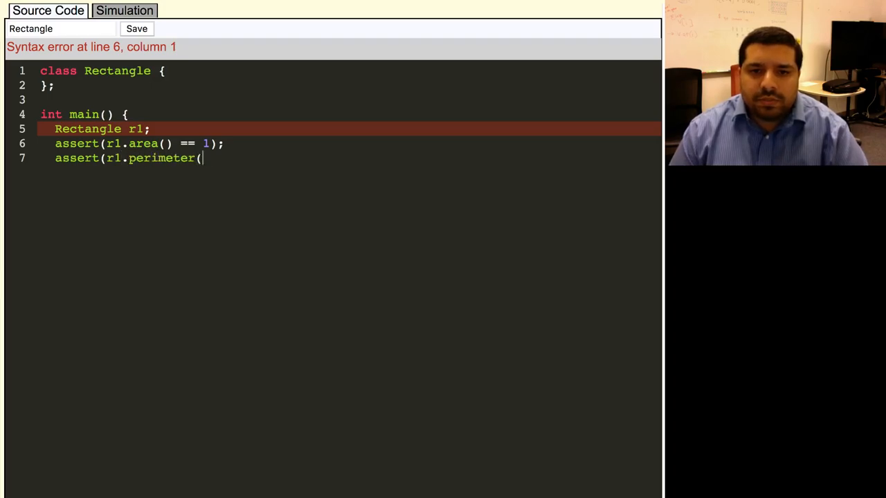
{"action": "type", "text": ") == 4);"}
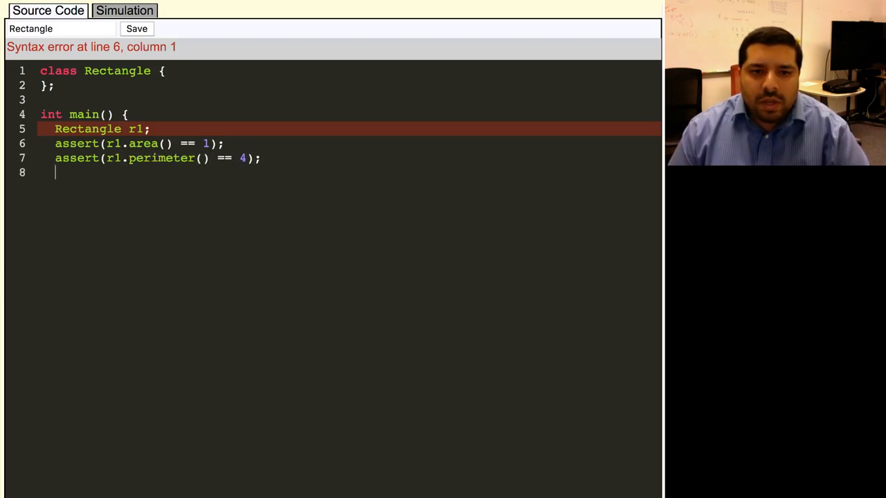
Call r1.scale(0.5) and assert the scaled area is 0.25 and perimeter is 2.
{"action": "type", "text": "r1.scale"}
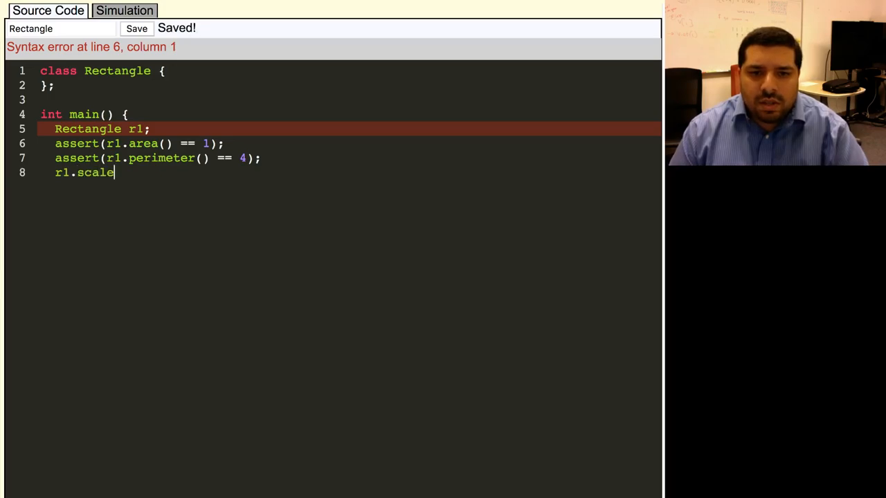
{"action": "type", "text": "(0.5);"}
{"action": "type", "text": "assert"}
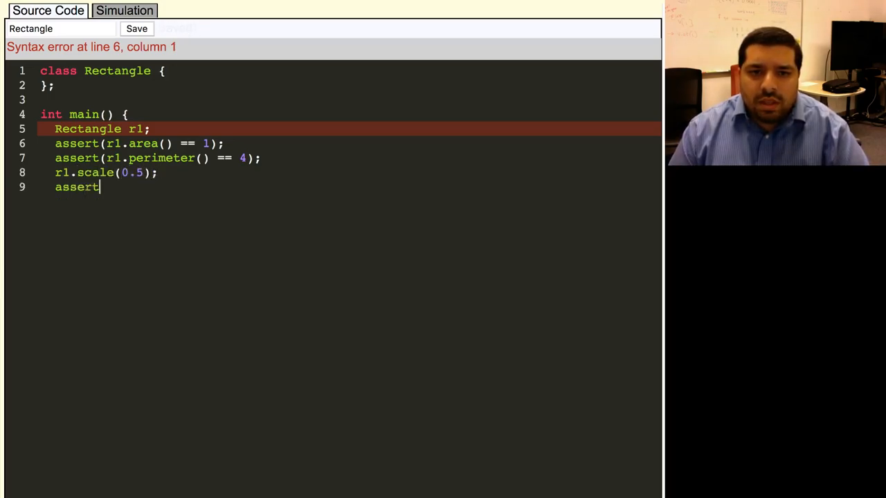
{"action": "type", "text": "(r1."}
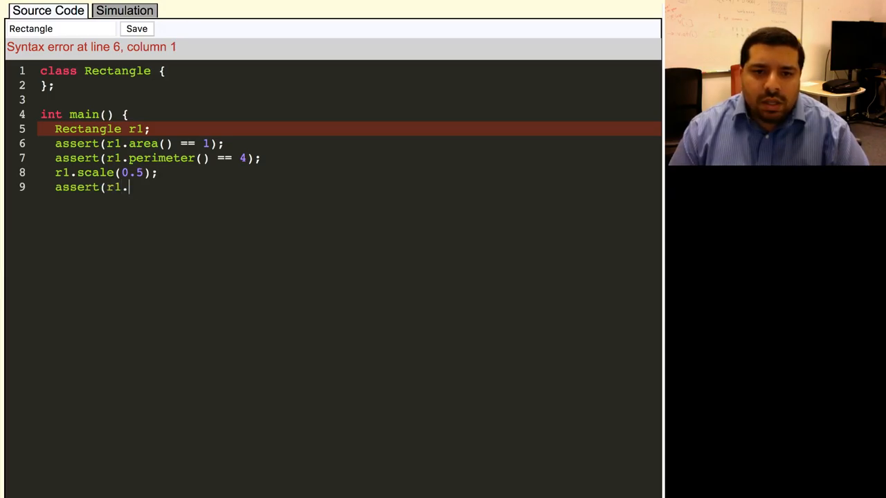
{"action": "type", "text": "area() == 0.25);"}
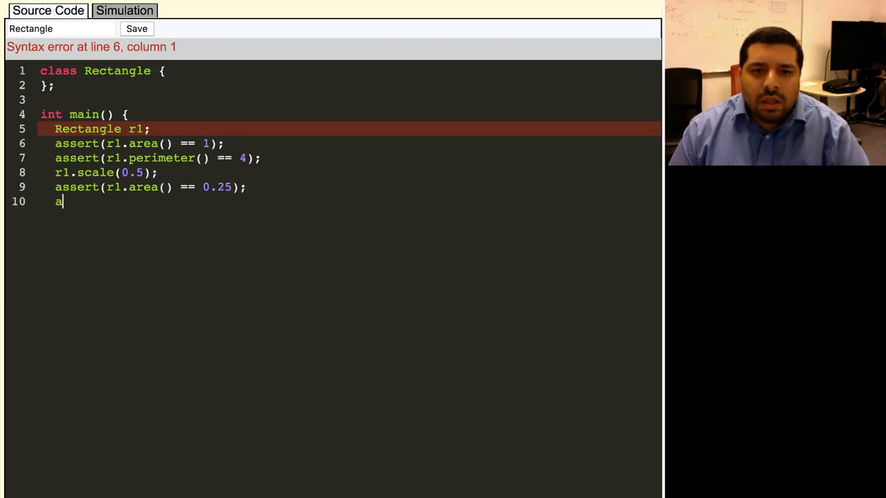
{"action": "type", "text": "ssert(r1.per"}
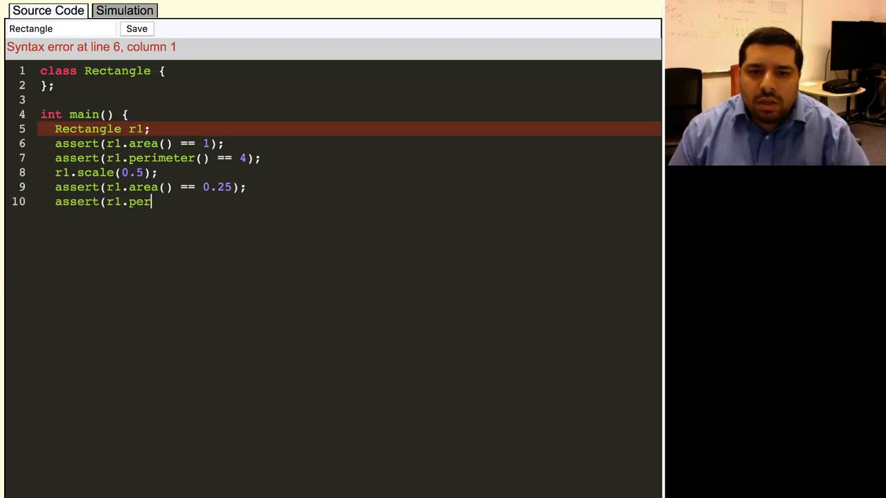
{"action": "type", "text": "imete"}
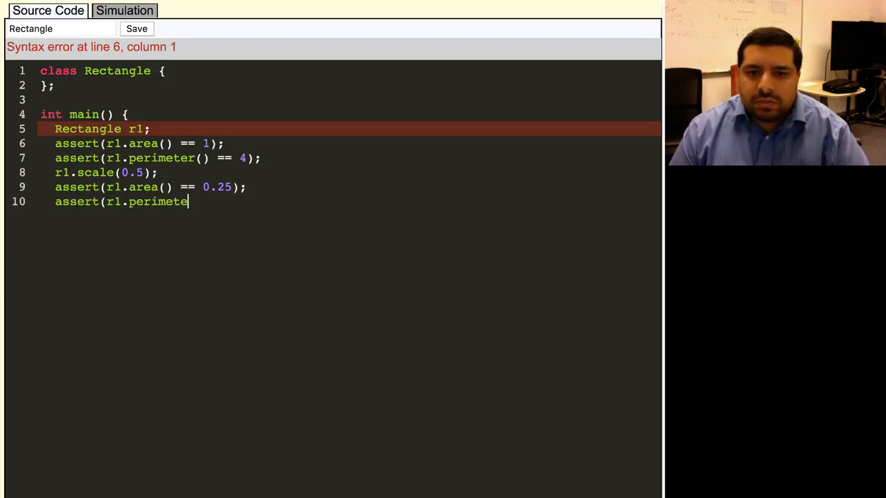
{"action": "type", "text": "r() == 2)"}
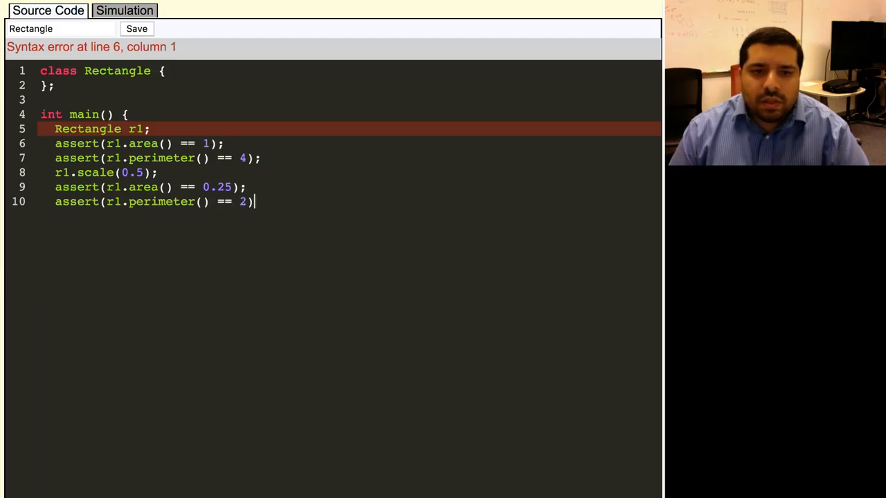
Declare Rectangle r2(2); and assert r2.area() == 4 and r2.perimeter() == 8.
{"action": "type", "text": ";"}
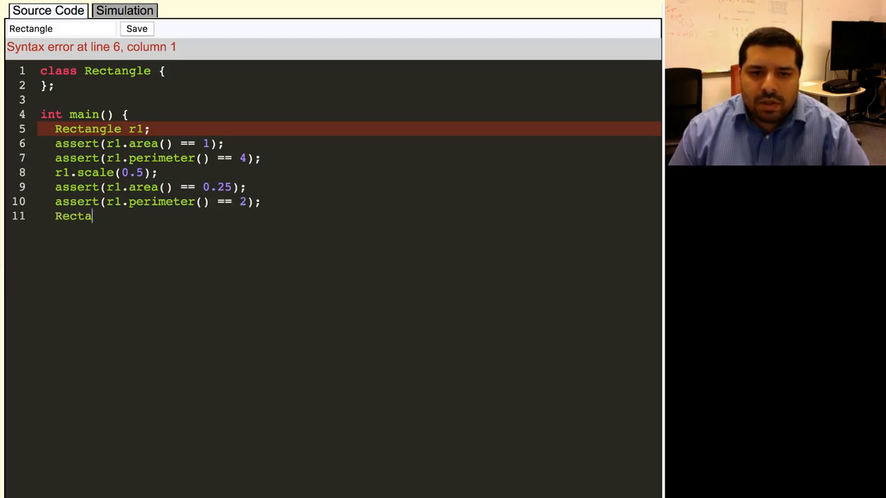
{"action": "type", "text": "ngle"}
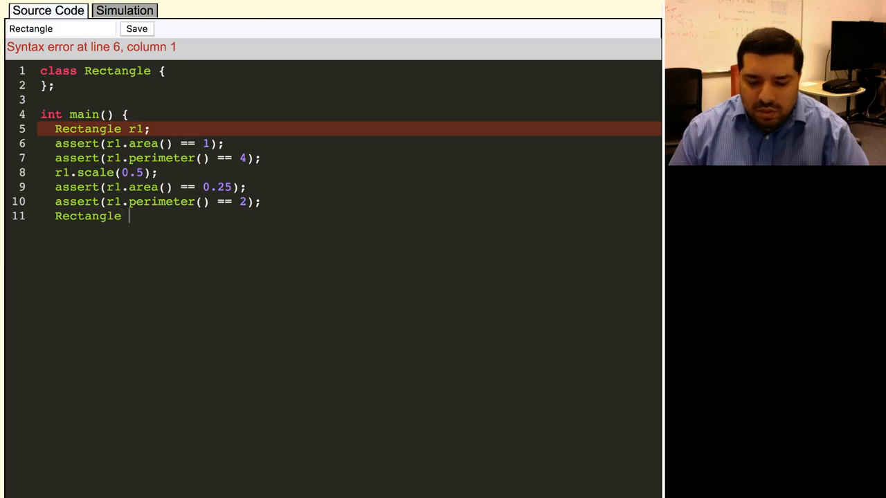
{"action": "type", "text": "r2("}
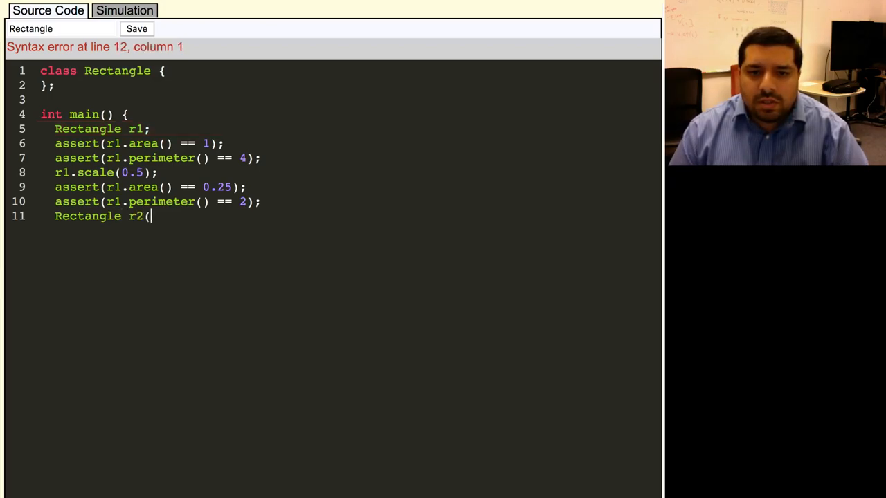
{"action": "type", "text": "2);"}
{"action": "type", "text": "assert"}
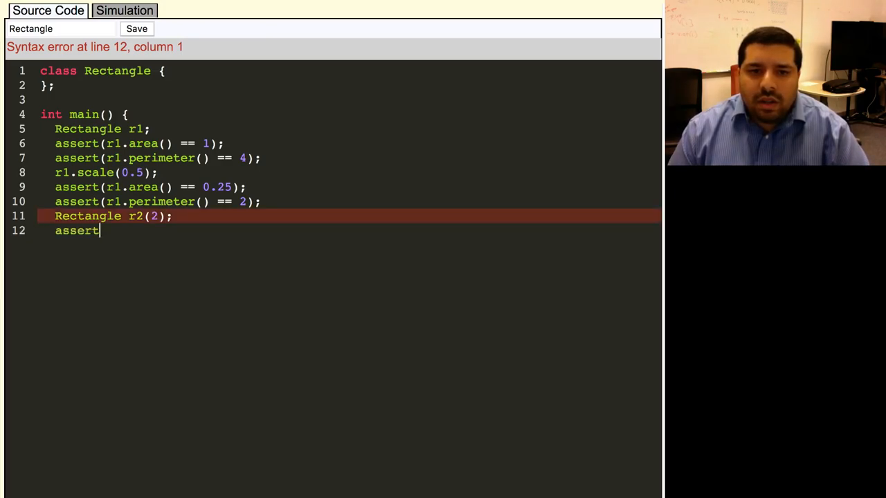
{"action": "type", "text": "(r2.rea"}
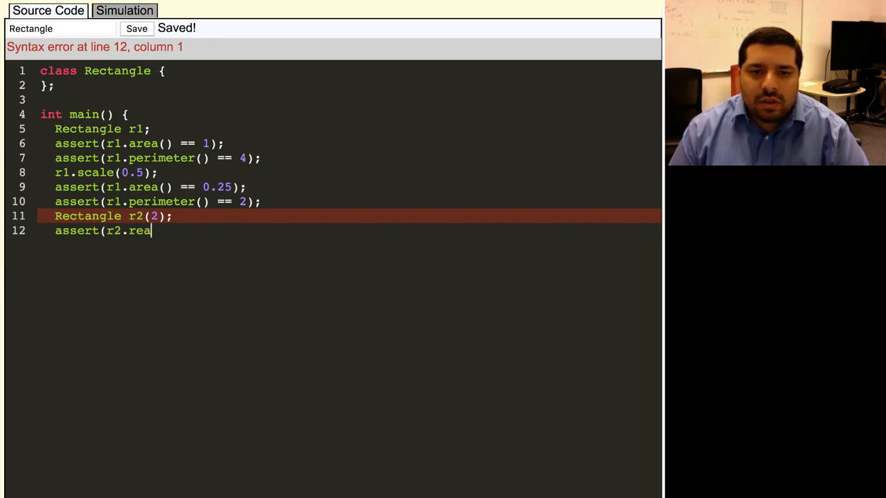
{"action": "type", "text": "a()"}
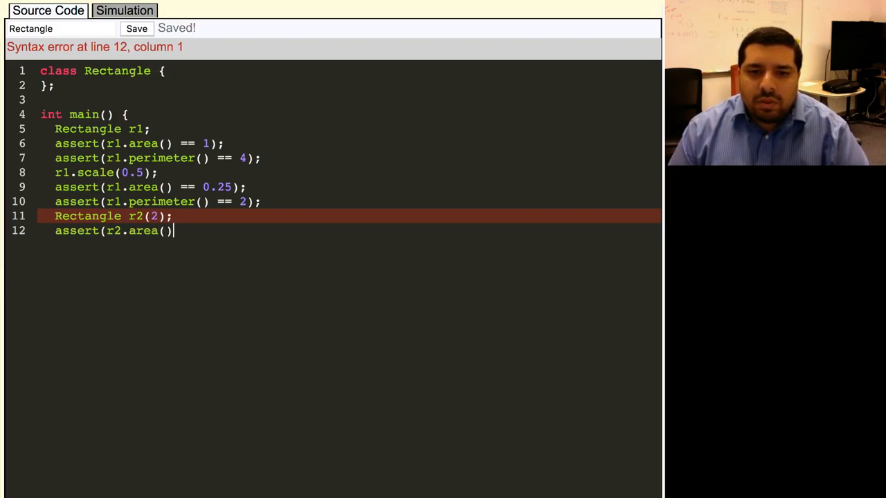
{"action": "type", "text": "== 4);"}
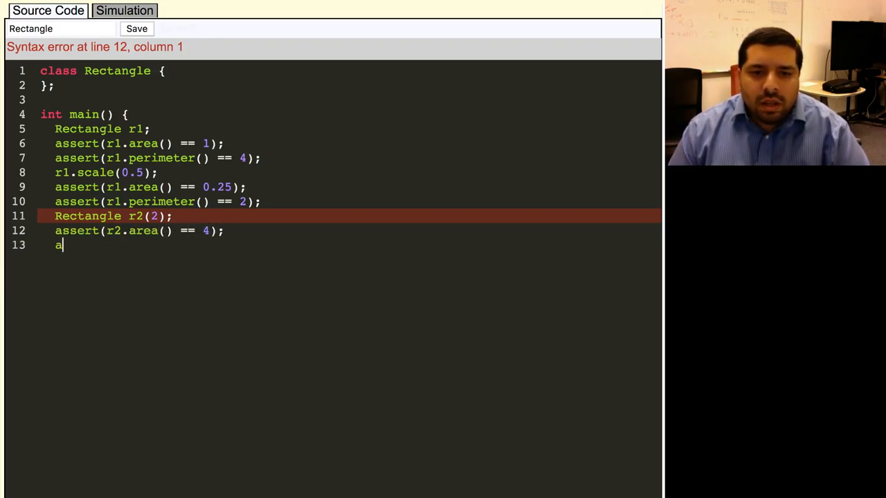
{"action": "type", "text": "ssert(r2.per"}
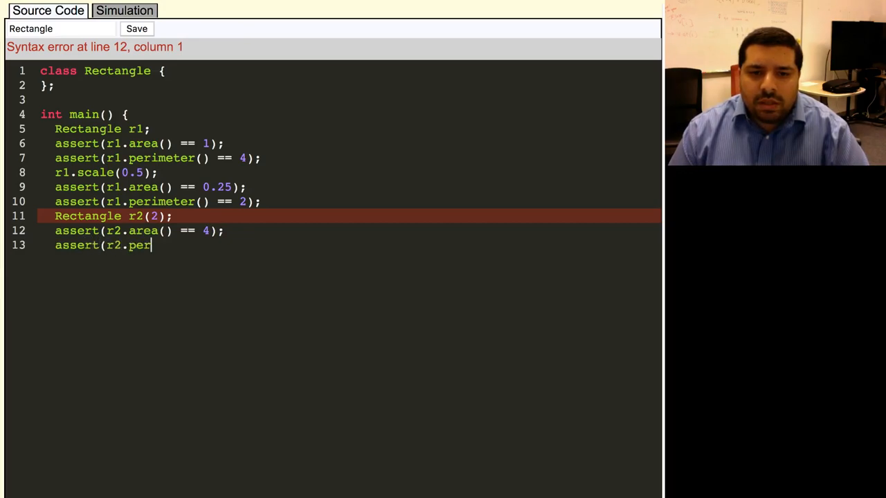
{"action": "type", "text": "imeter() =="}
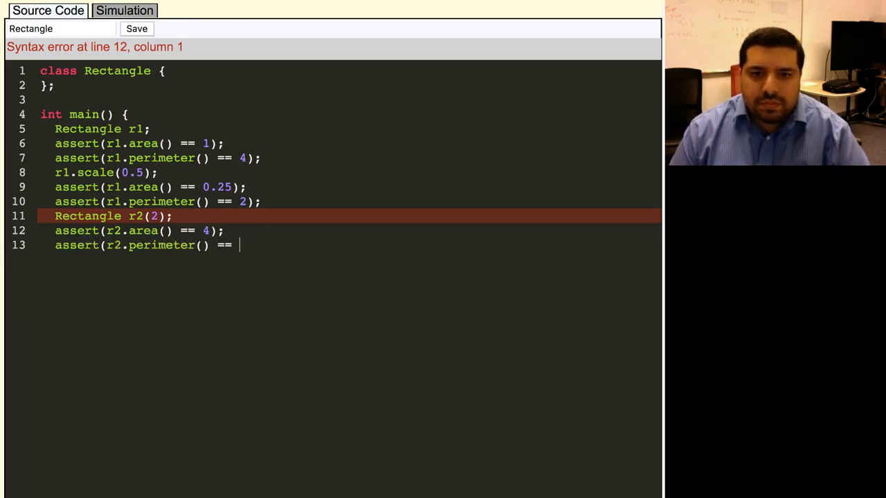
{"action": "type", "text": "8);"}
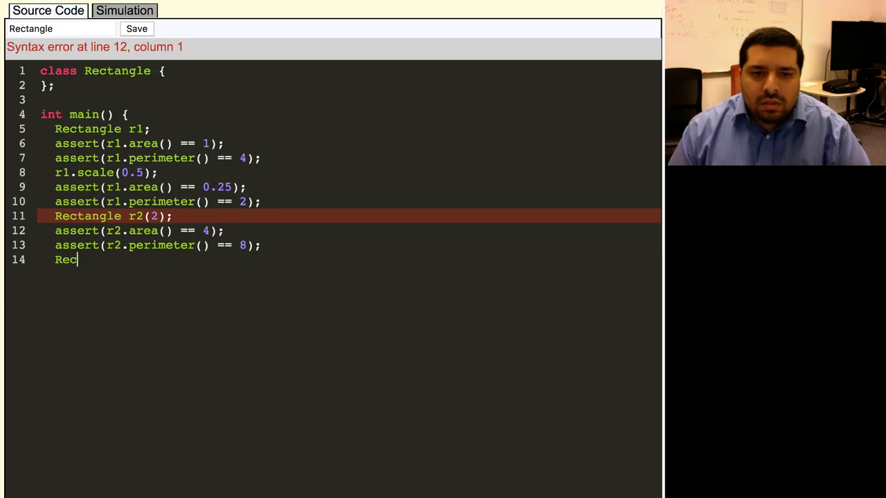
Declare Rectangle r3(2, 3); with asserts for area 6 and perimeter 10, closing main.
{"action": "type", "text": "tangle r"}
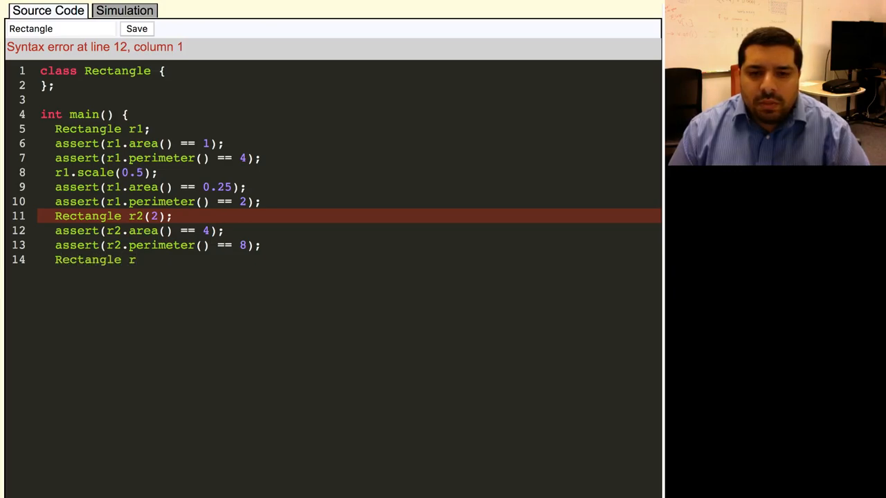
{"action": "type", "text": "3"}
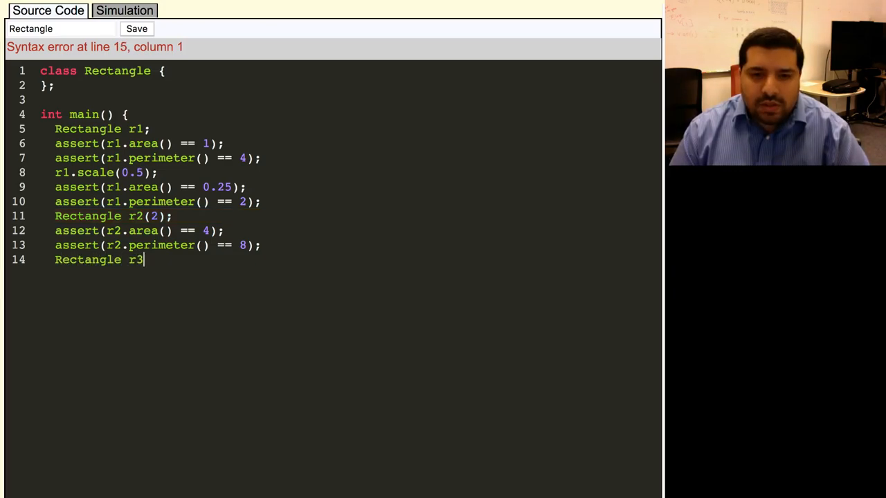
{"action": "type", "text": "(2"}
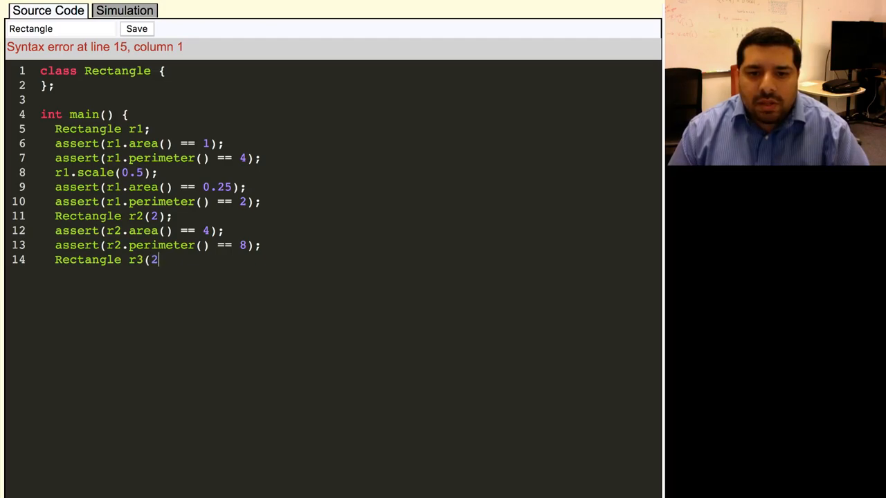
{"action": "type", "text": ", 3);"}
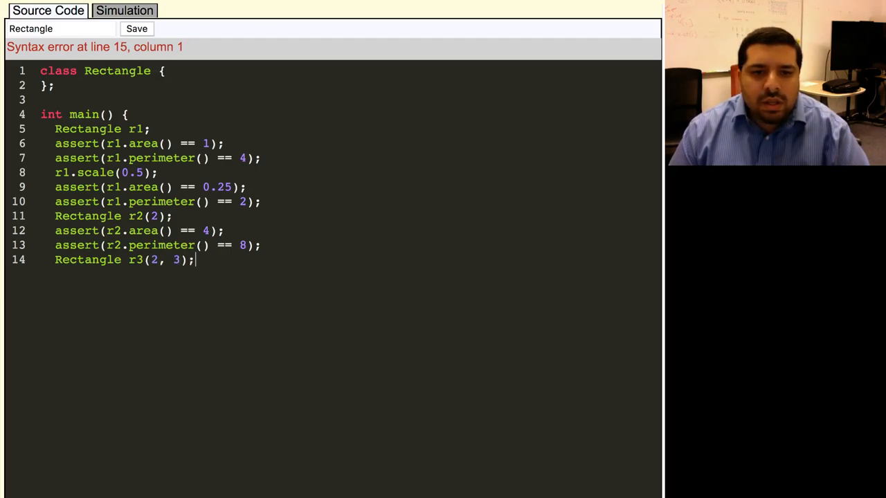
{"action": "type", "text": "assert("}
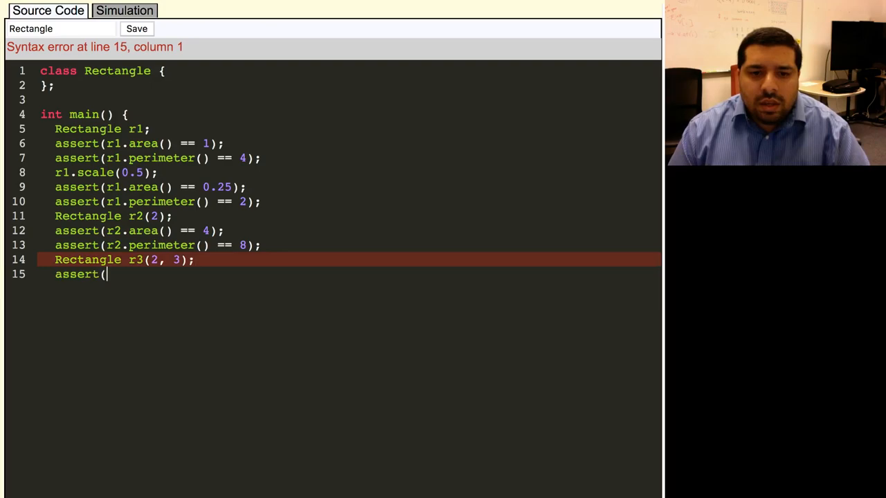
{"action": "type", "text": "r3."}
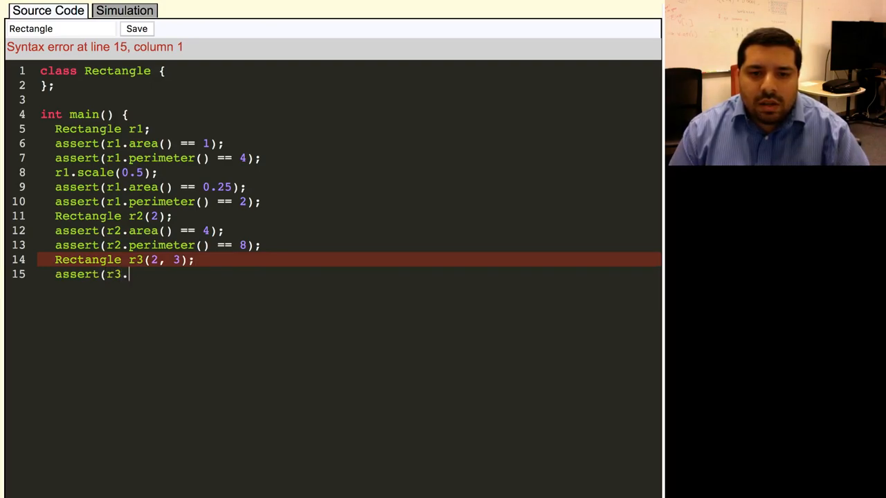
{"action": "type", "text": "area() == 6);"}
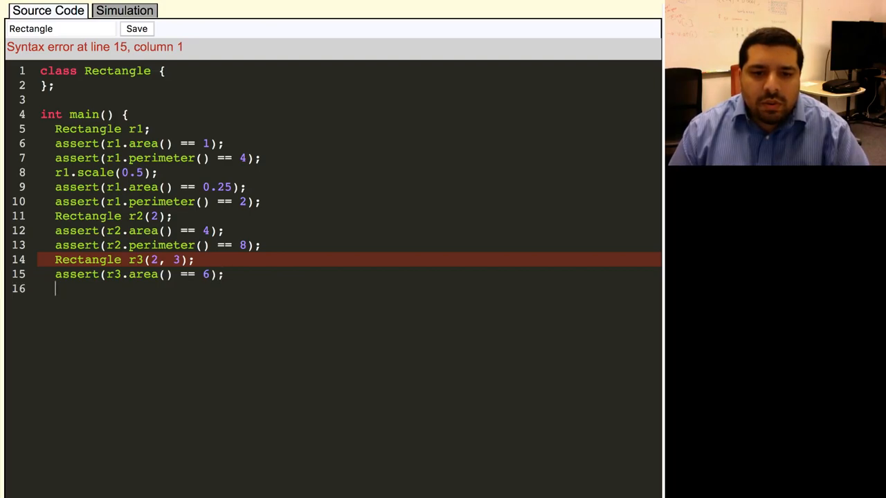
{"action": "type", "text": "assert(r3.p"}
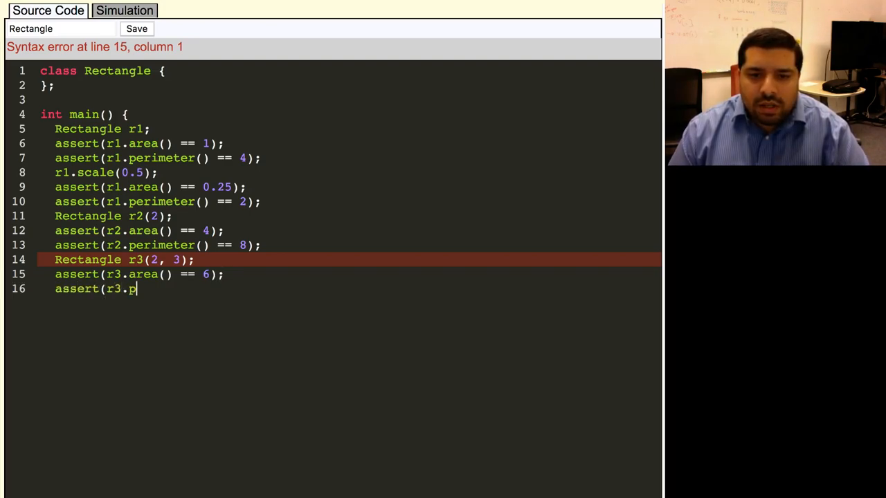
{"action": "type", "text": "erimeter() == 10"}
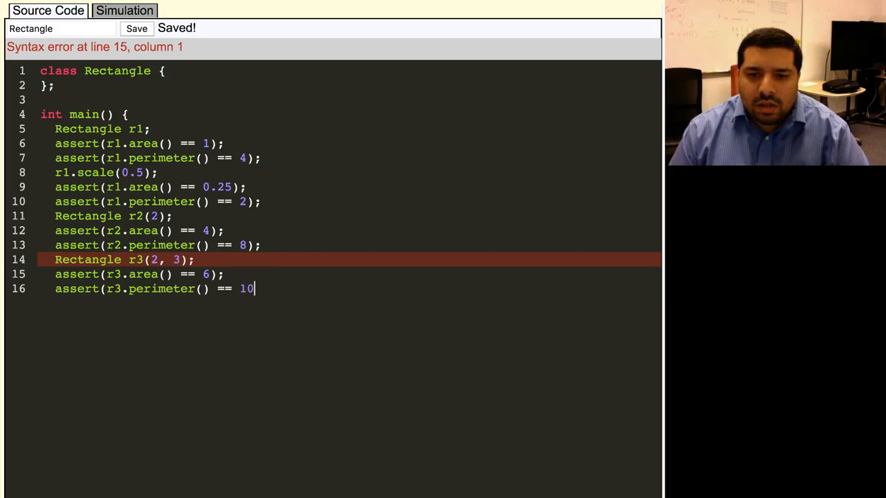
{"action": "type", "text": ");"}
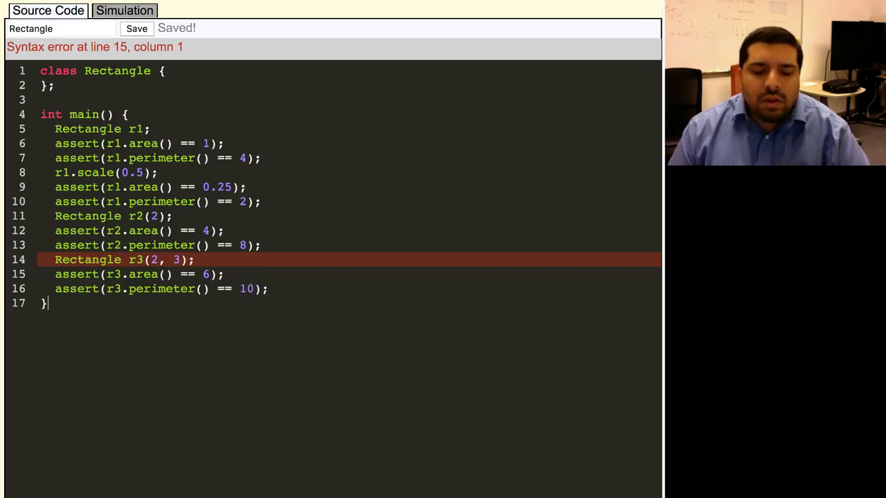
{"action": "left_click", "coordinate": [136, 28]}
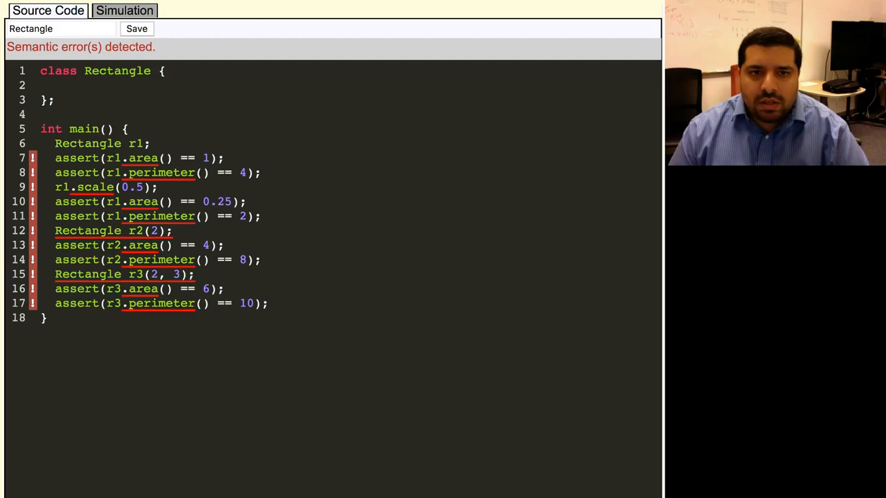
Add a private: section to Rectangle with members double width; and double height;.
{"action": "type", "text": "private:"}
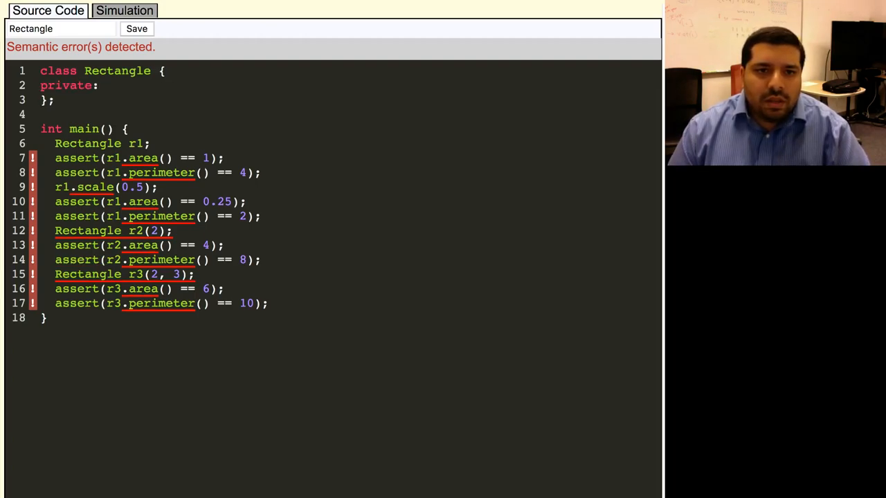
{"action": "key", "text": "Return"}
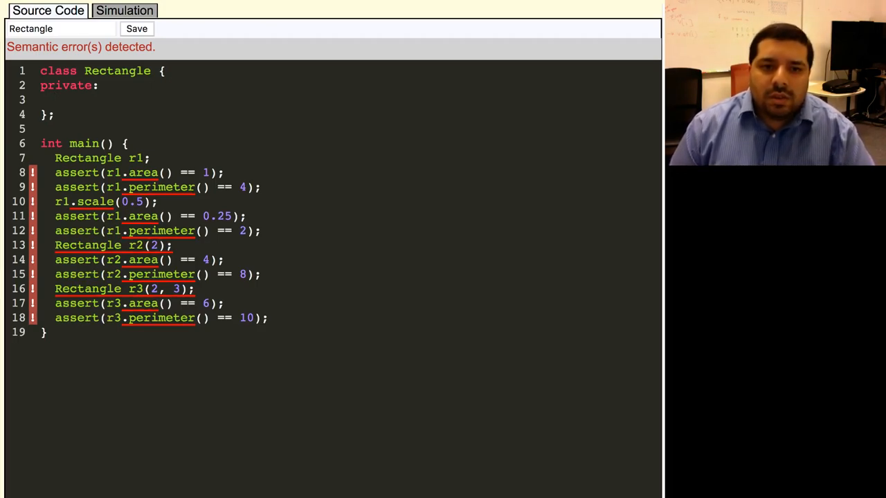
{"action": "type", "text": "double"}
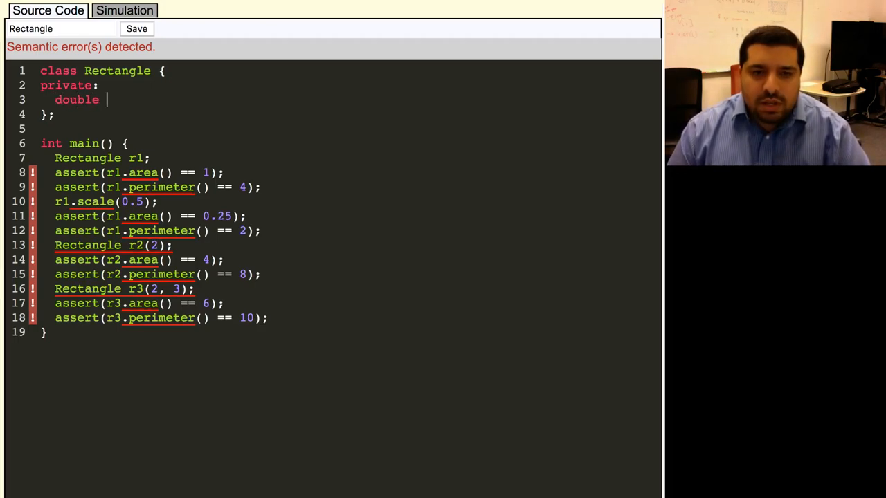
{"action": "type", "text": "width"}
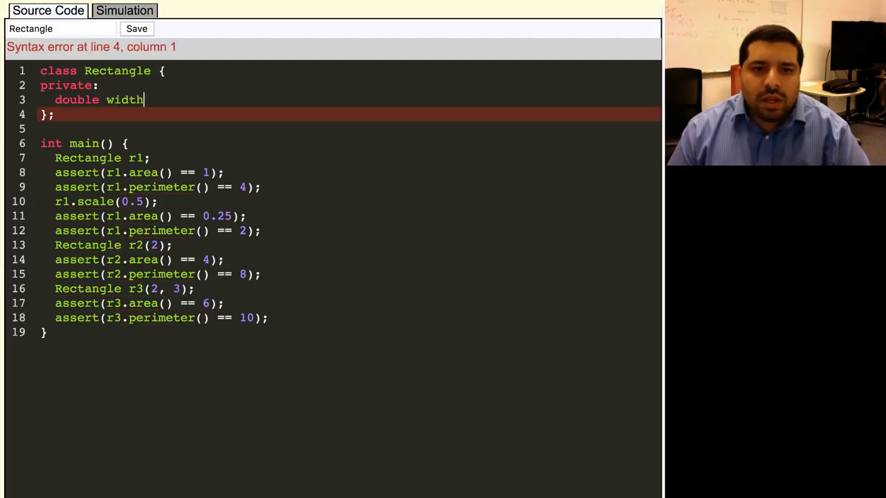
{"action": "type", "text": ";"}
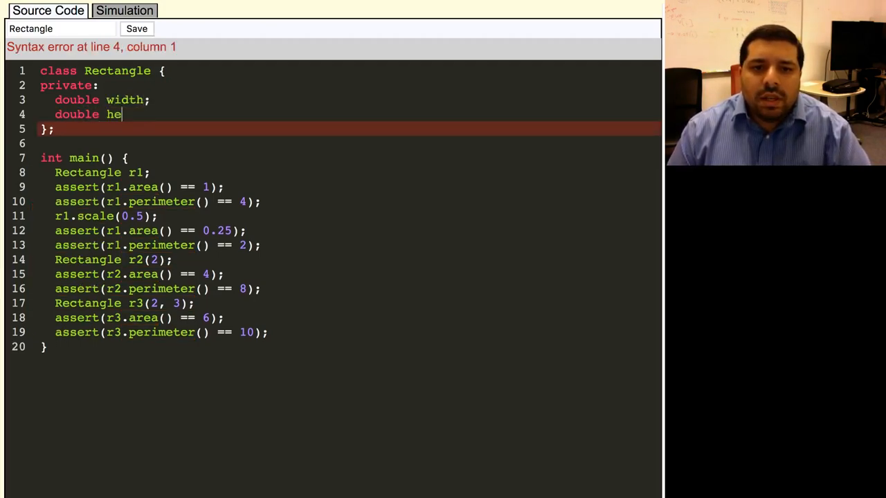
{"action": "type", "text": "ight;"}
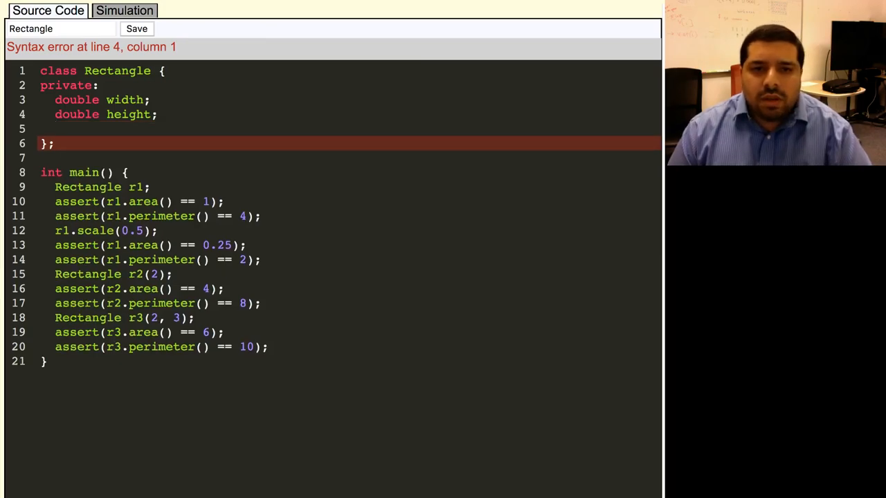
{"action": "left_click", "coordinate": [135, 28]}
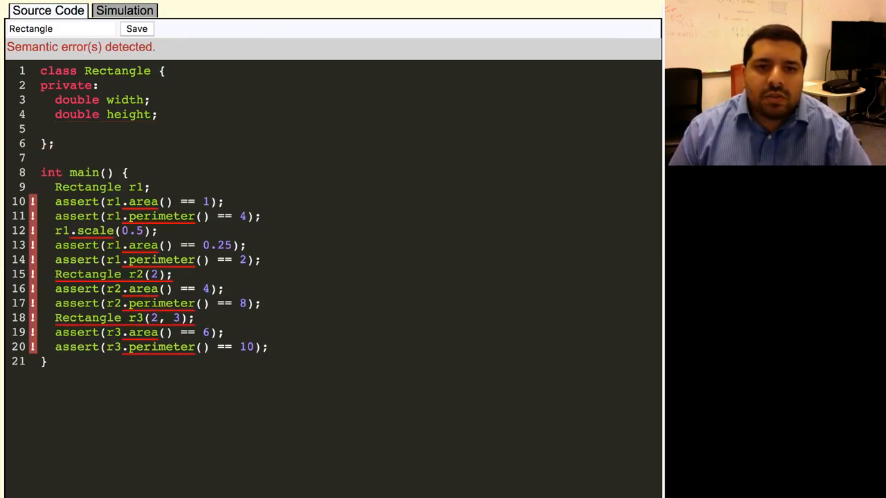
{"action": "left_click", "coordinate": [136, 28]}
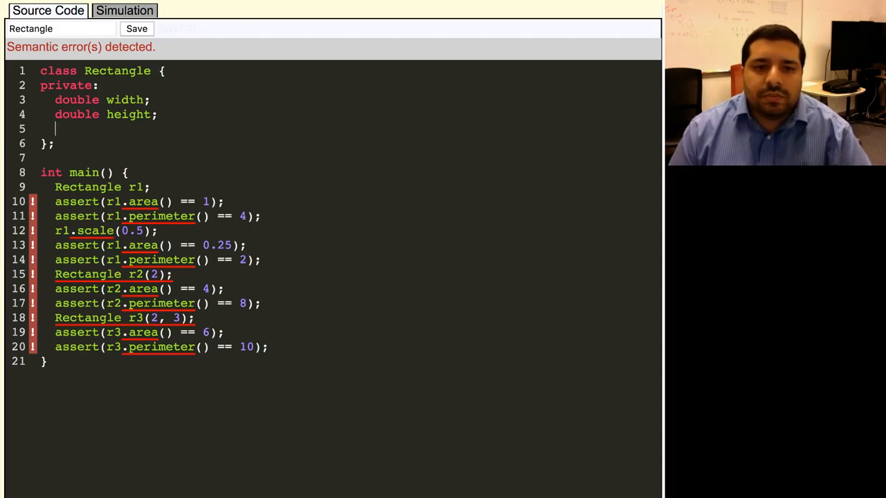
Add an // INVARIANTS comment stating width > 0 && height > 0 after the members.
{"action": "type", "text": "// INVARIANTS:"}
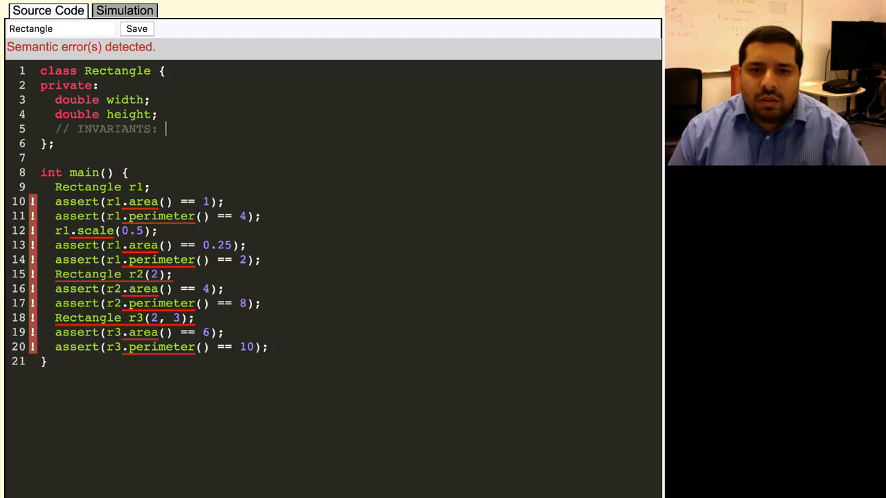
{"action": "type", "text": "width > 0"}
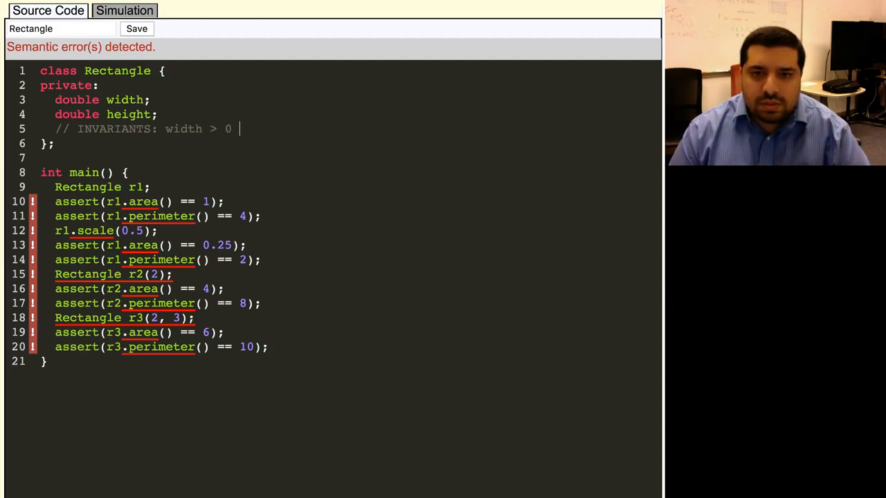
{"action": "type", "text": "&& height"}
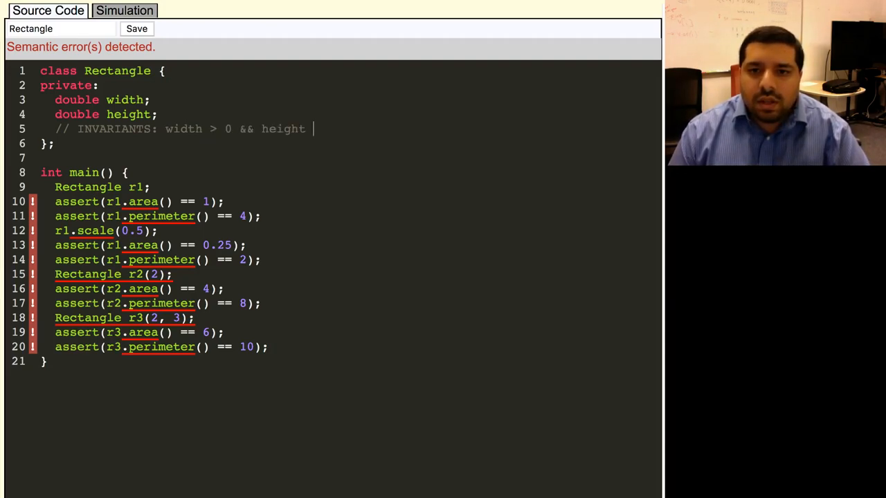
{"action": "type", "text": "> 0"}
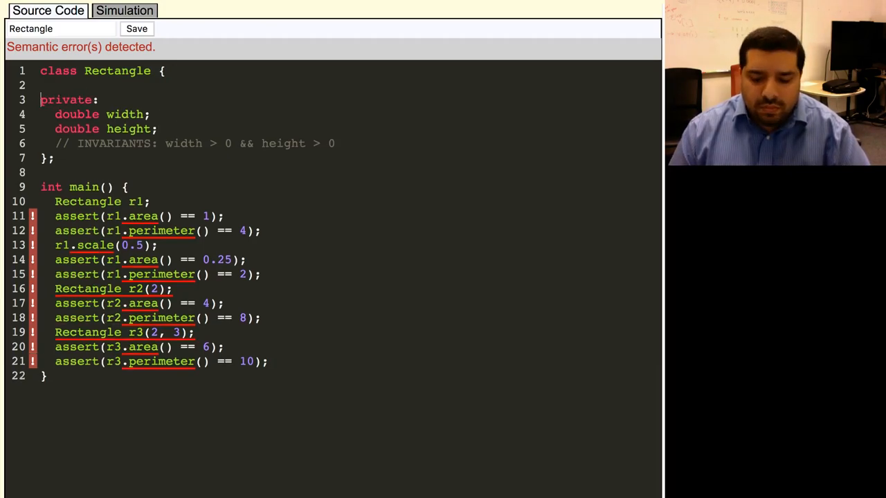
Add public: Rectangle(double width_in, double height_in) : width(width_in), height(height_in) constructor header.
{"action": "type", "text": "public:"}
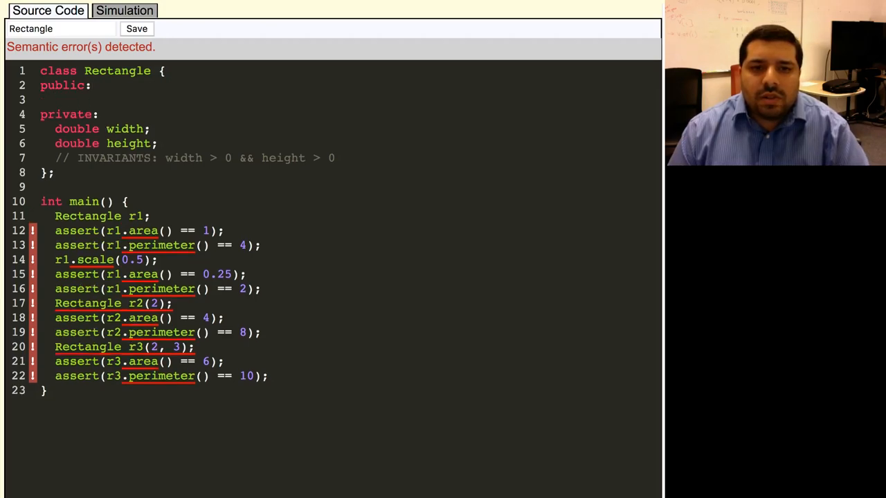
{"action": "type", "text": "Rectangle(do"}
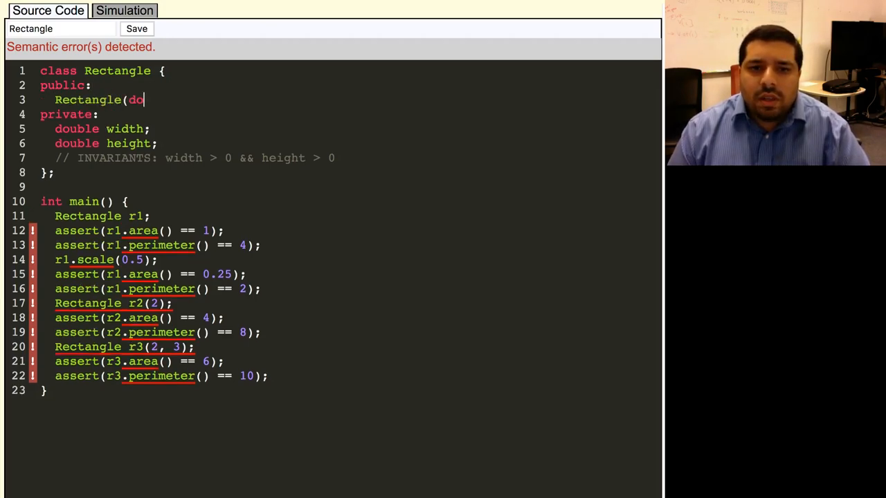
{"action": "type", "text": "uble width_in"}
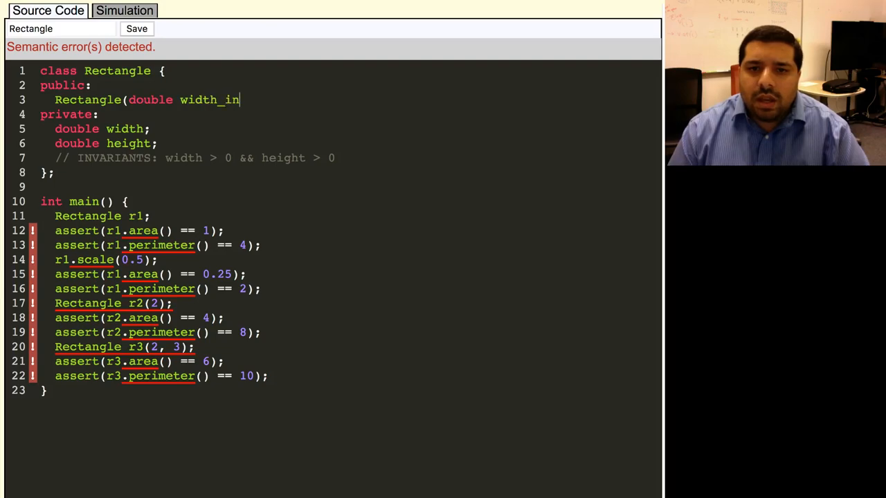
{"action": "type", "text": ", double height_in"}
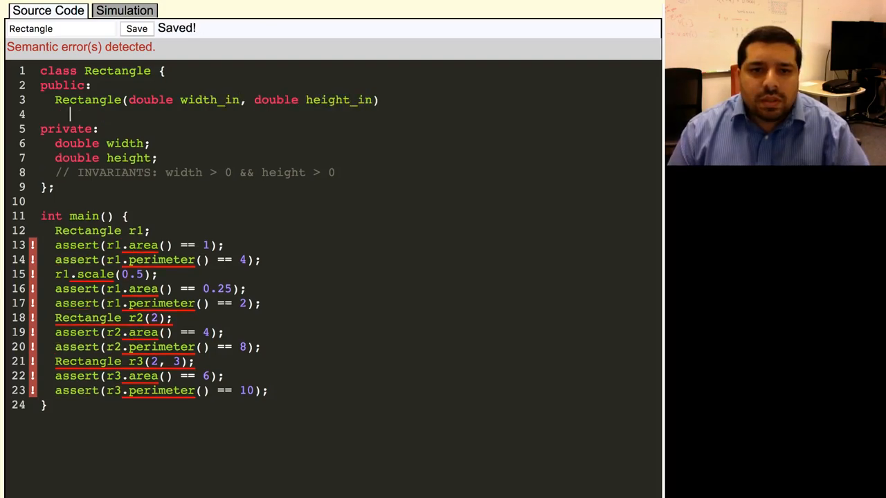
{"action": "type", "text": ": widt"}
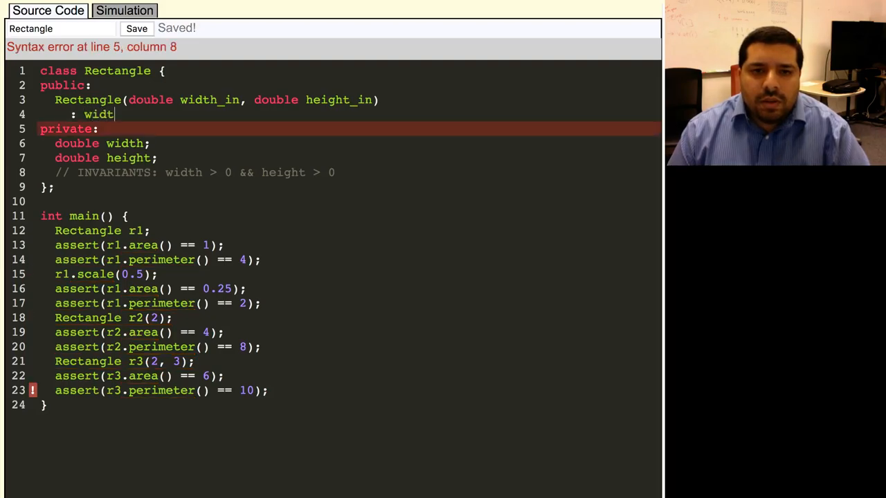
{"action": "type", "text": "h("}
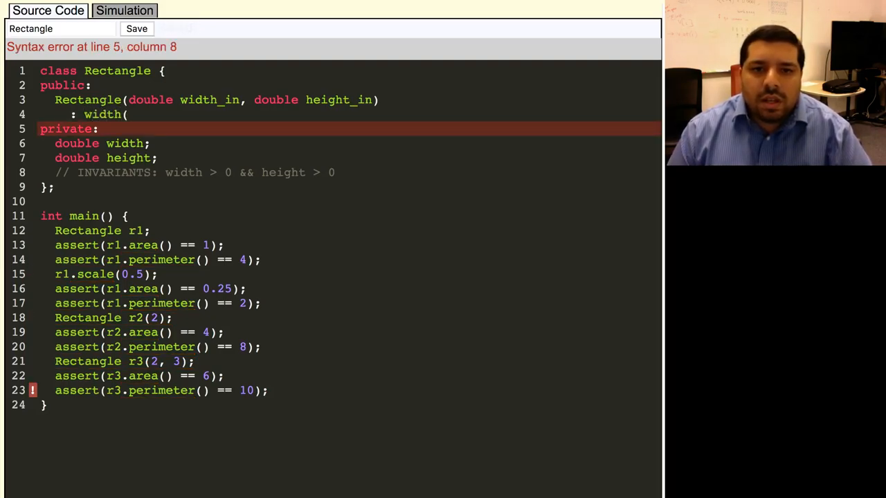
{"action": "type", "text": "width"}
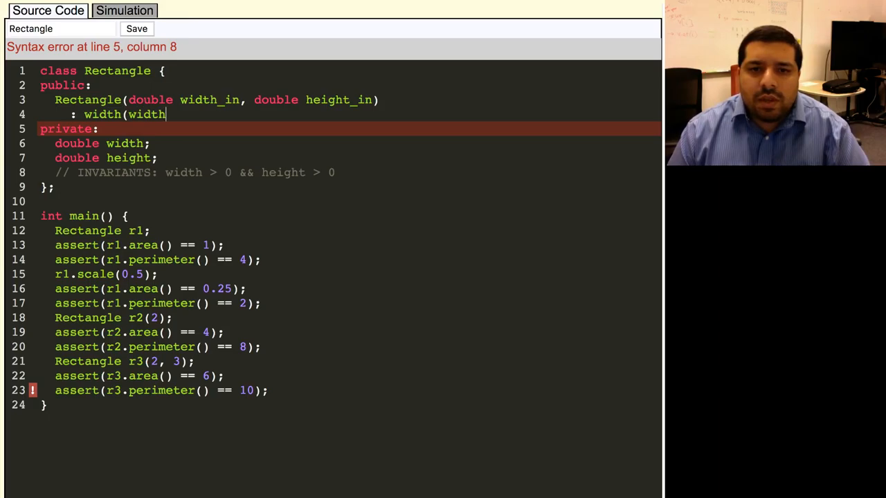
{"action": "type", "text": "_in), height"}
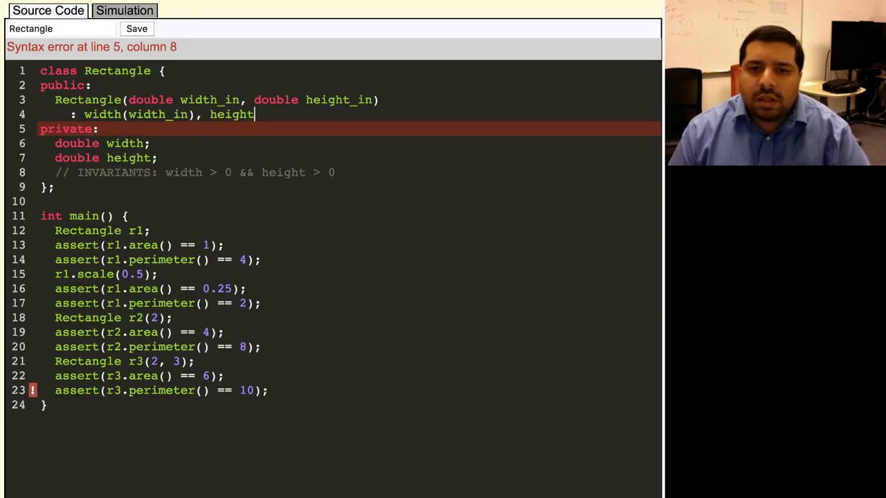
{"action": "type", "text": "(he"}
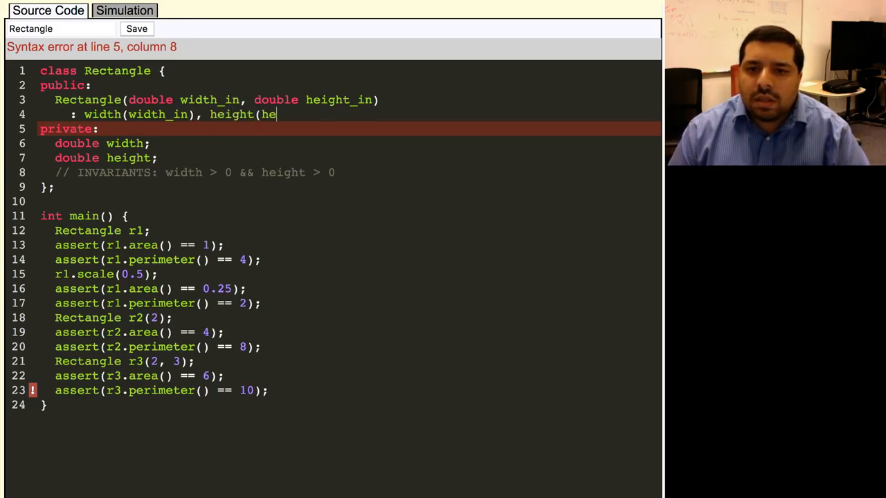
{"action": "type", "text": "ight_in) {"}
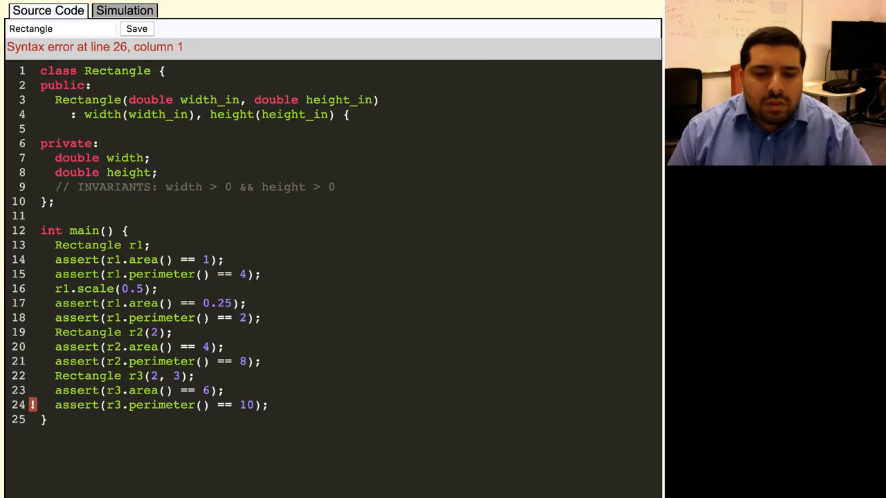
Fill the constructor body with assert(width > 0 && height > 0); and close it.
{"action": "left_click", "coordinate": [69, 129]}
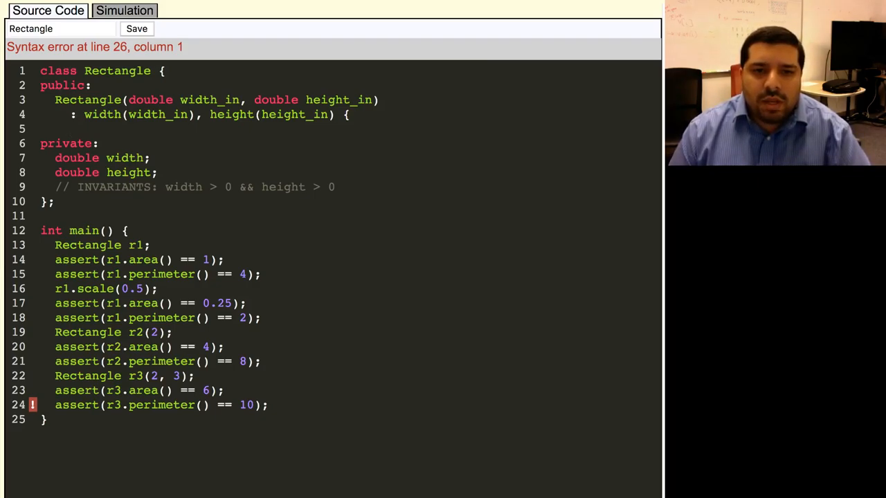
{"action": "type", "text": "assert("}
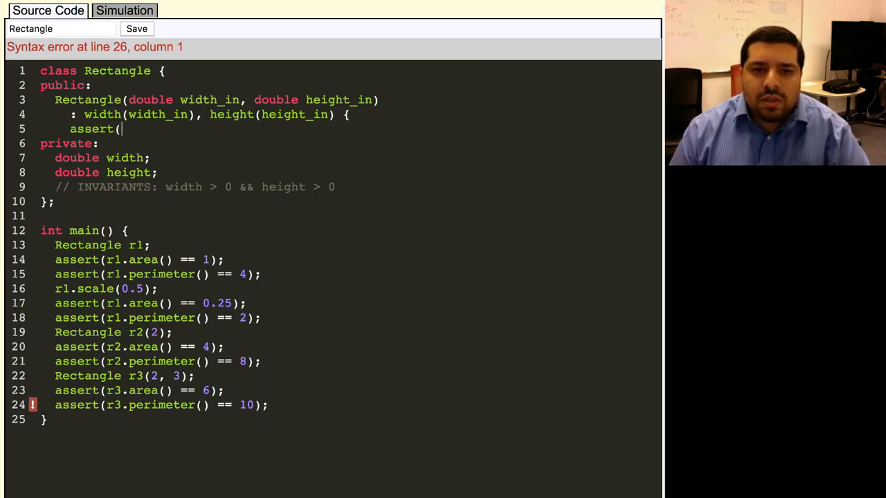
{"action": "type", "text": "width"}
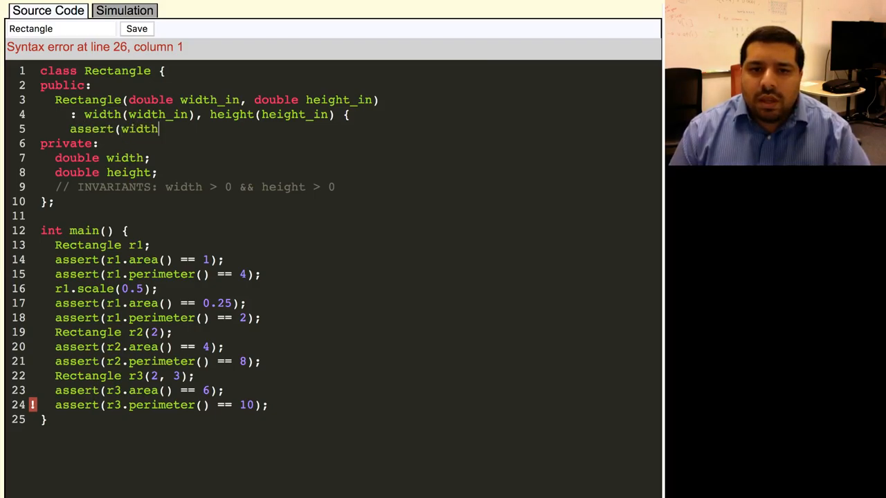
{"action": "type", "text": "> 0 &&"}
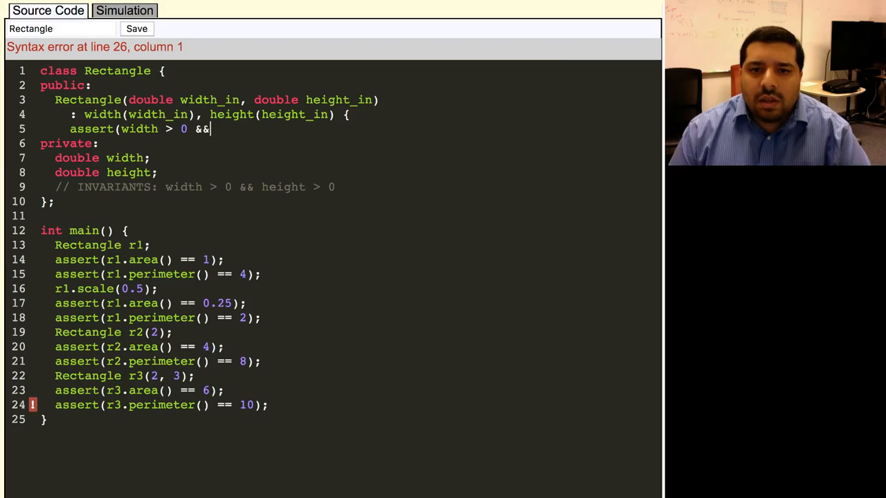
{"action": "type", "text": "height > 0);"}
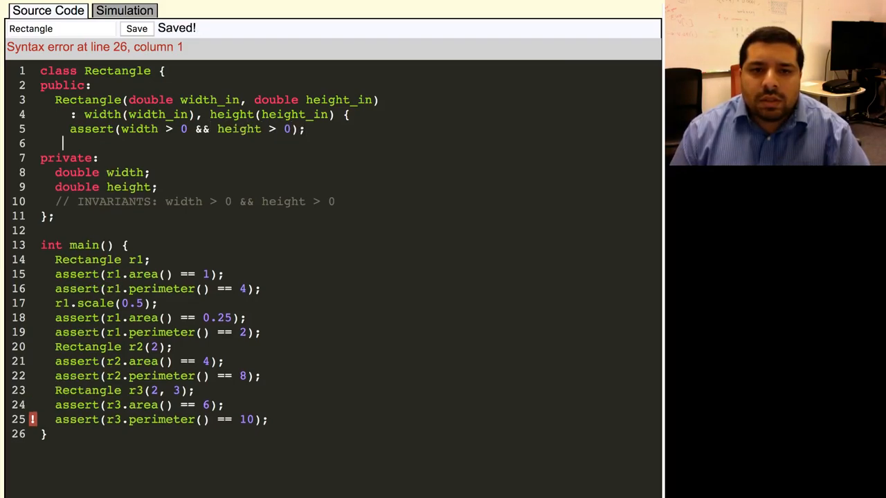
{"action": "left_click", "coordinate": [136, 28]}
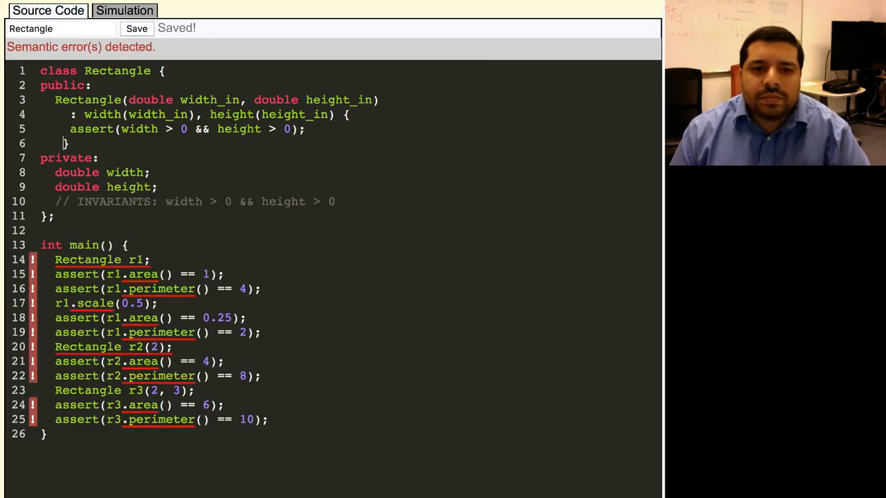
{"action": "key", "text": "Return"}
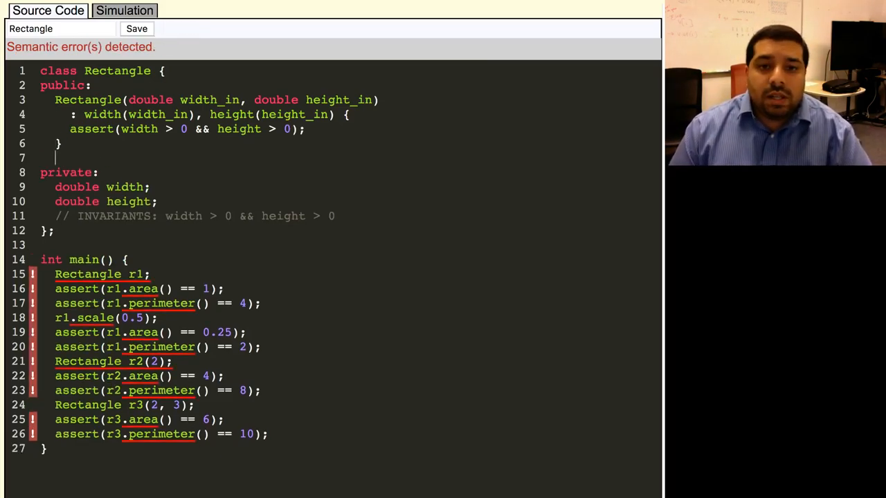
{"action": "type", "text": "Rec"}
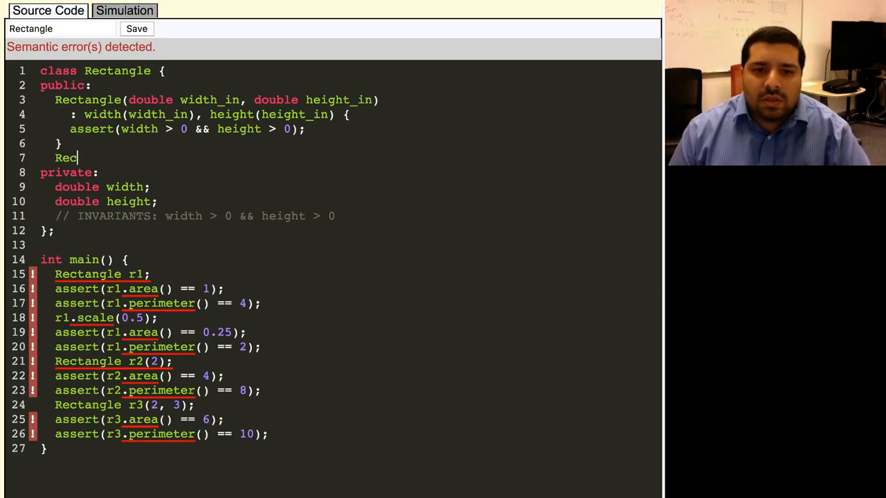
Add Rectangle(double side_in) : Rectangle(side_in, side_in) {} delegating square constructor.
{"action": "type", "text": "tangle(d"}
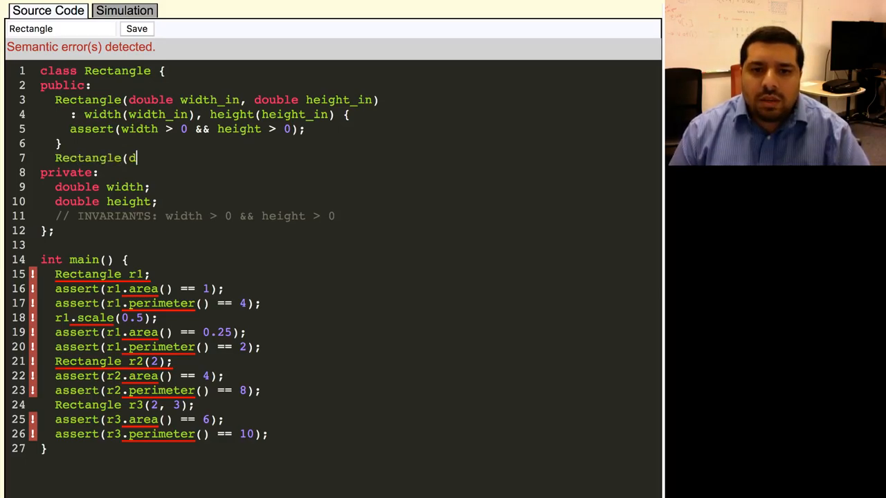
{"action": "type", "text": "ouble side"}
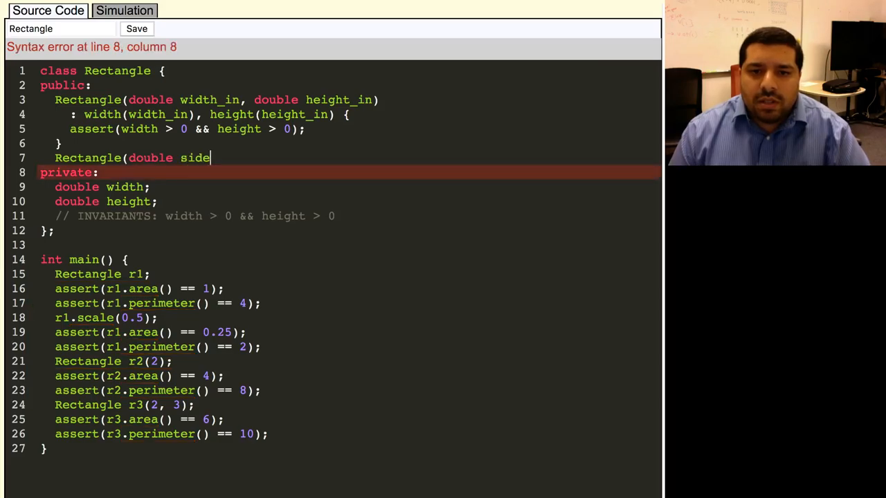
{"action": "type", "text": "_in) :"}
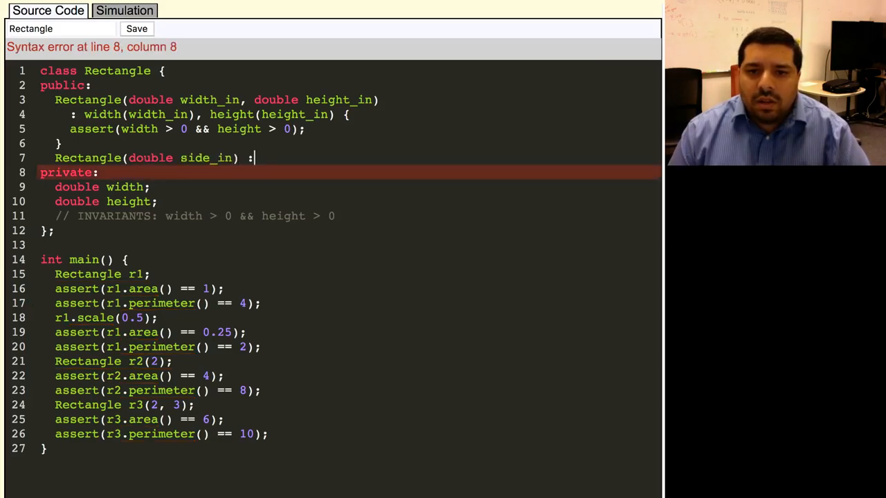
{"action": "type", "text": "Rectangle"}
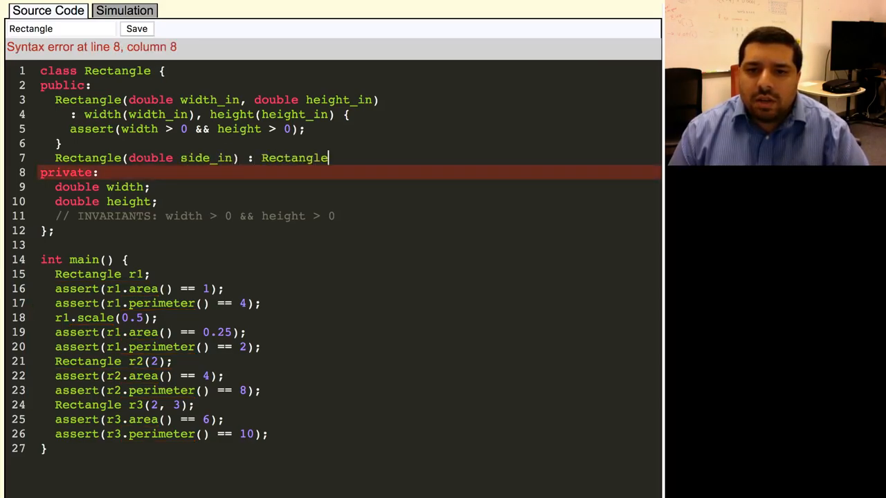
{"action": "type", "text": "(side"}
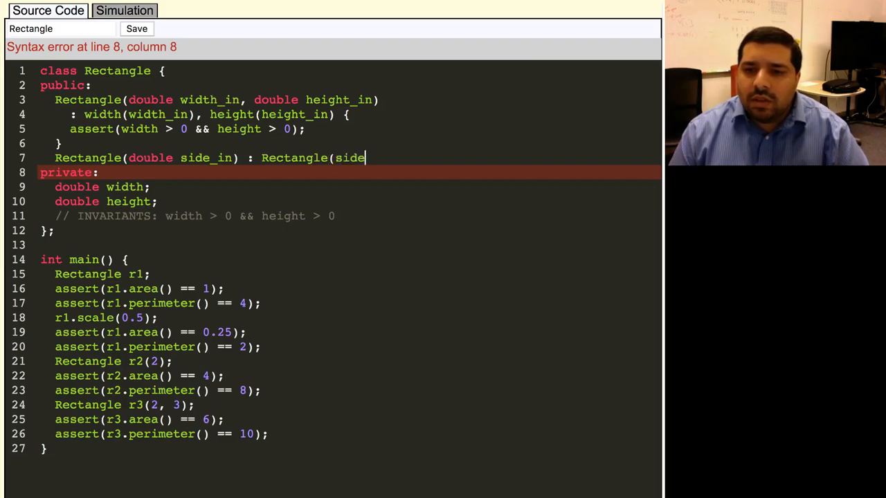
{"action": "type", "text": "_in, s"}
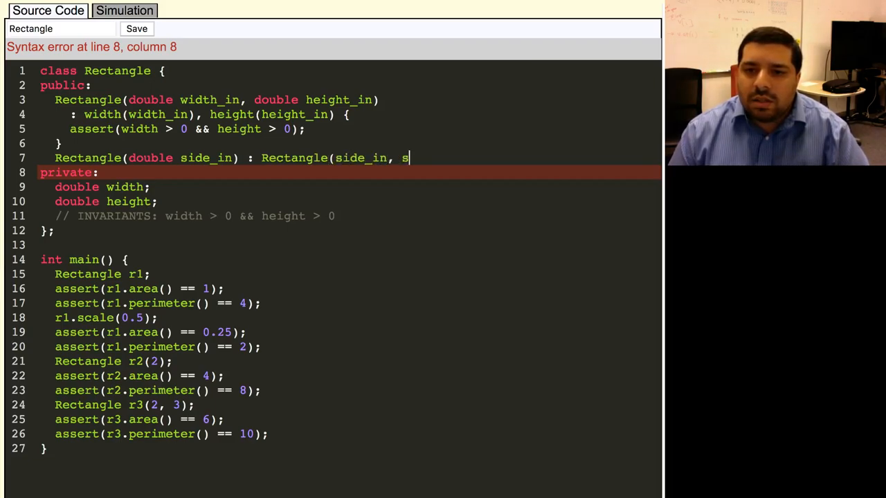
{"action": "type", "text": "ide_in) {}"}
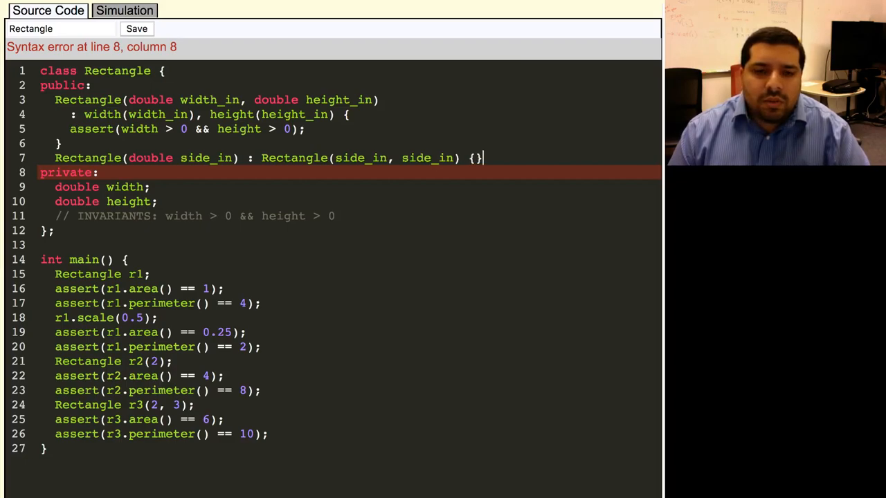
{"action": "left_click", "coordinate": [135, 28]}
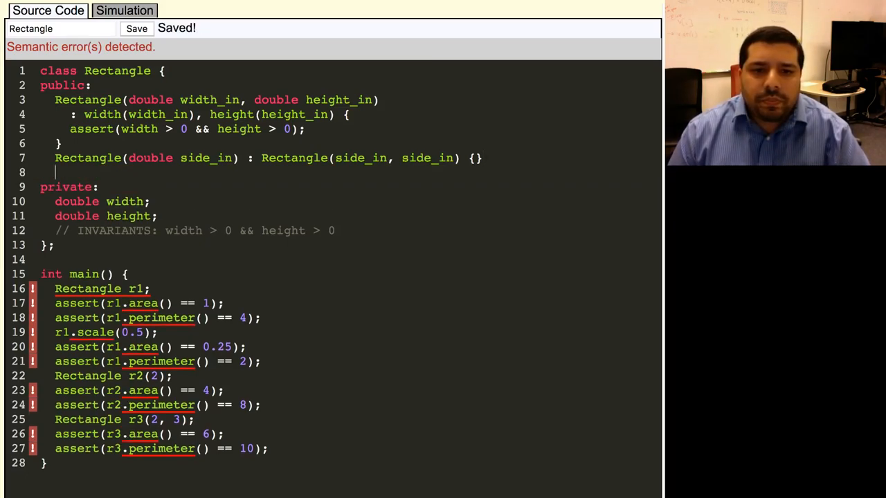
{"action": "type", "text": "Rectangle() : Rec"}
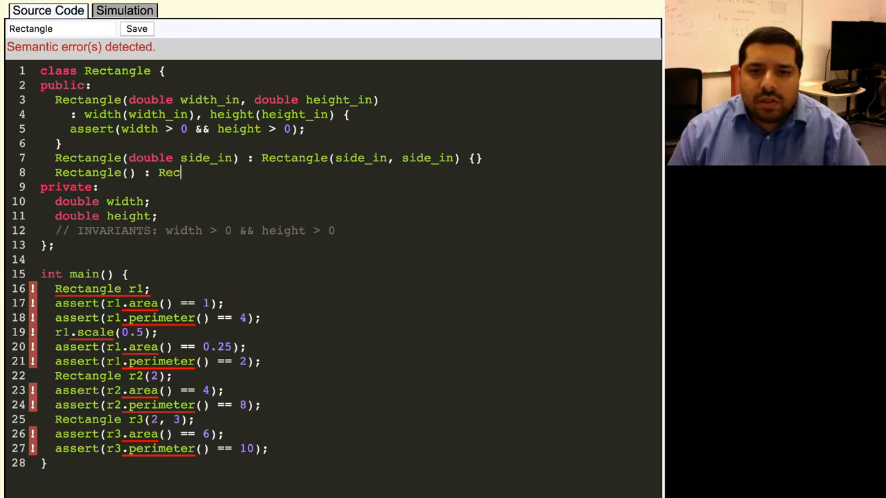
Complete the default constructor delegating to Rectangle(1, 1) and position after it.
{"action": "type", "text": "tangle(1,"}
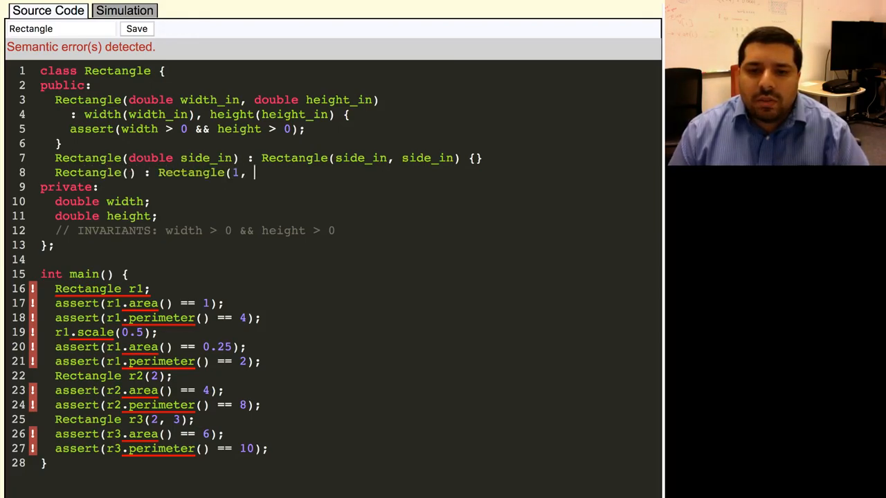
{"action": "type", "text": "1) {"}
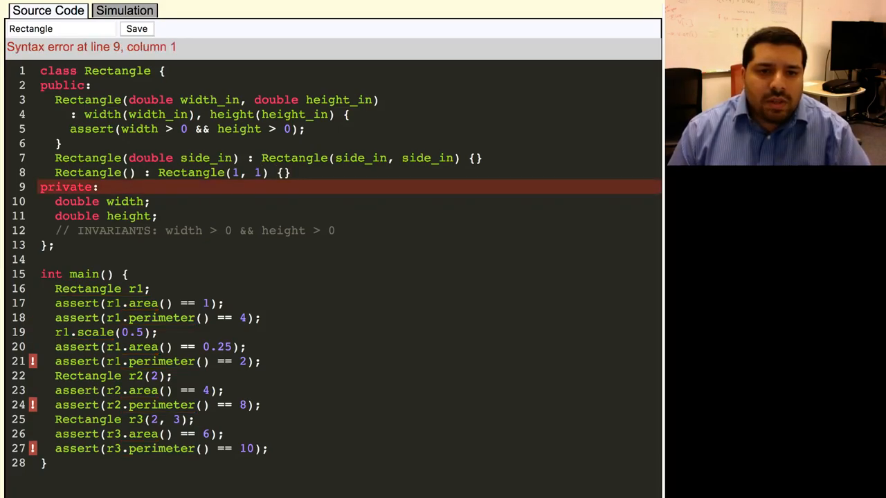
{"action": "left_click", "coordinate": [135, 28]}
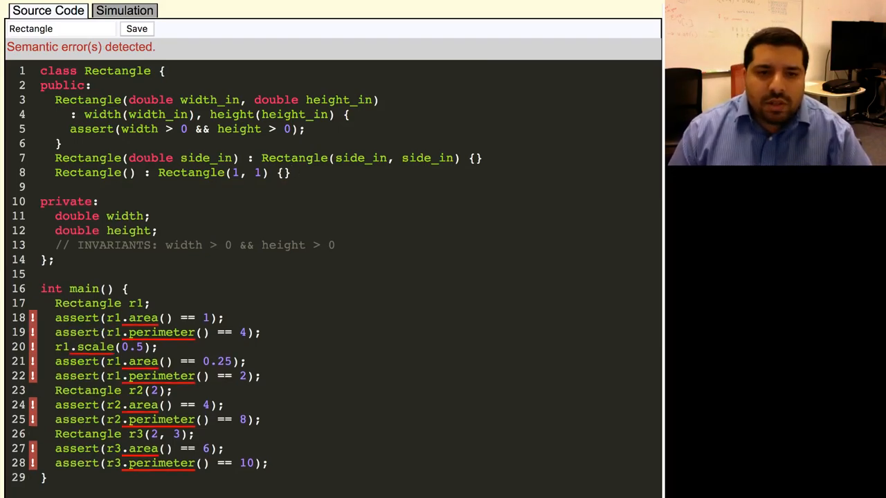
Write 'double area() const { return width * height; }' in Rectangle's public section.
{"action": "type", "text": "double area("}
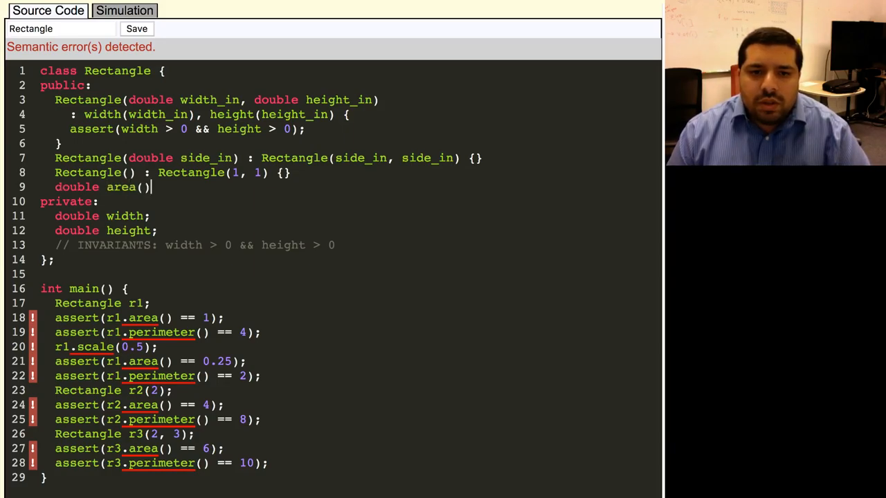
{"action": "type", "text": "const"}
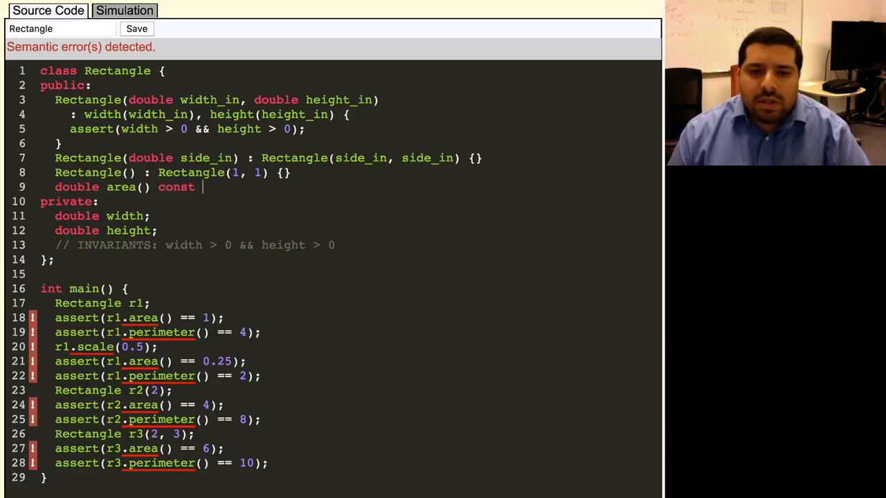
{"action": "type", "text": "{"}
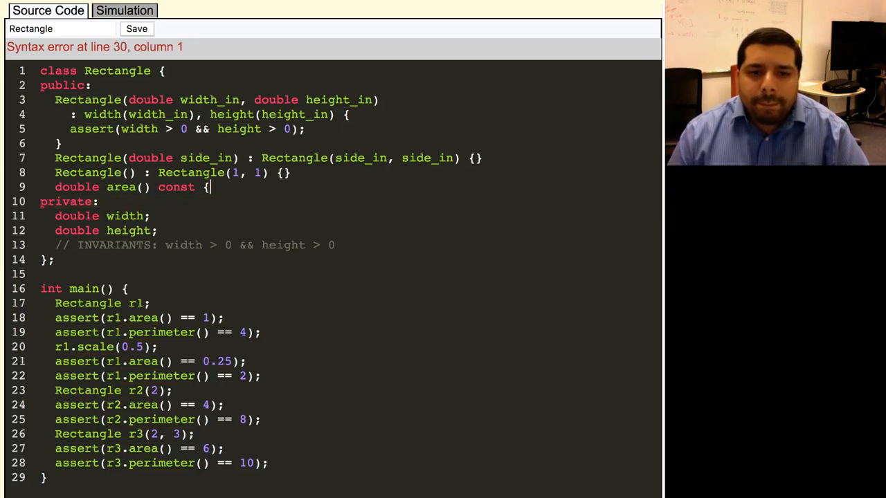
{"action": "type", "text": "return"}
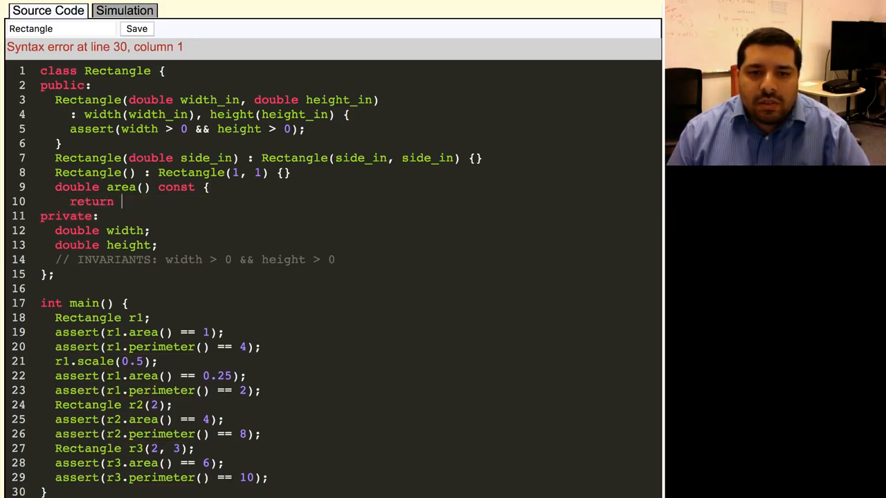
{"action": "type", "text": "width * height;"}
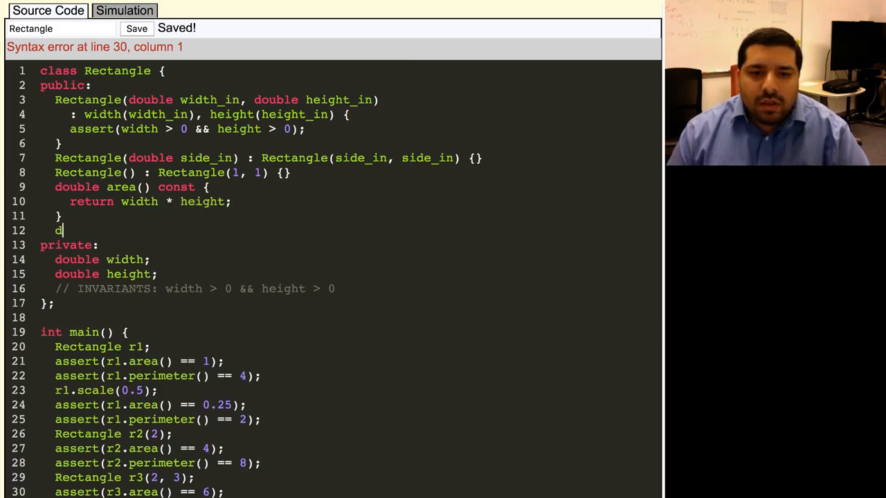
Write 'double perimeter() const { return 2 * (width + height); }' below area().
{"action": "type", "text": "ouble p"}
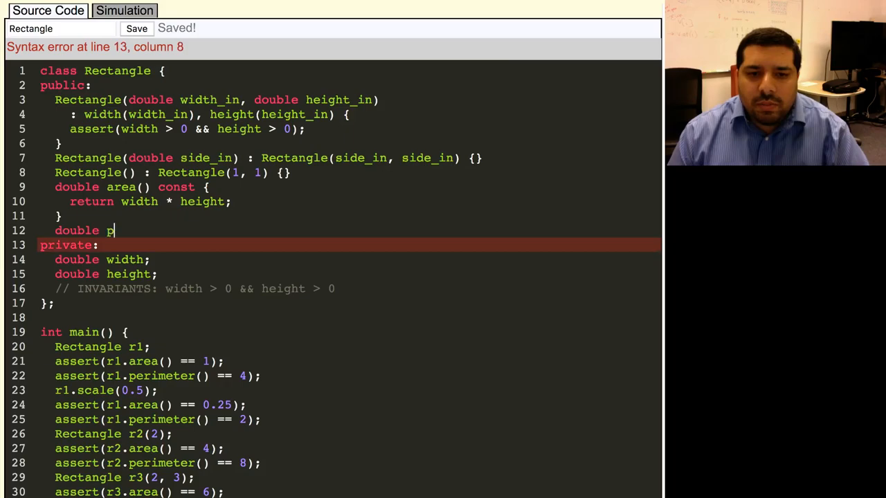
{"action": "type", "text": "erimeter() c"}
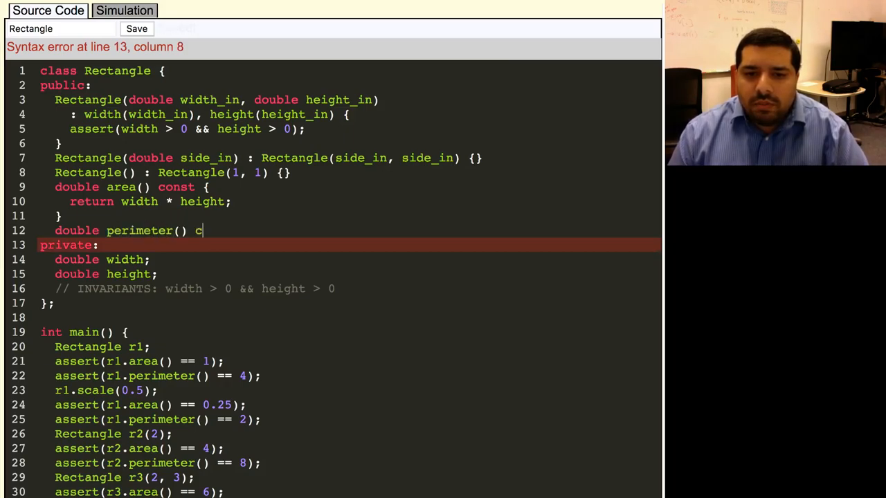
{"action": "type", "text": "onst"}
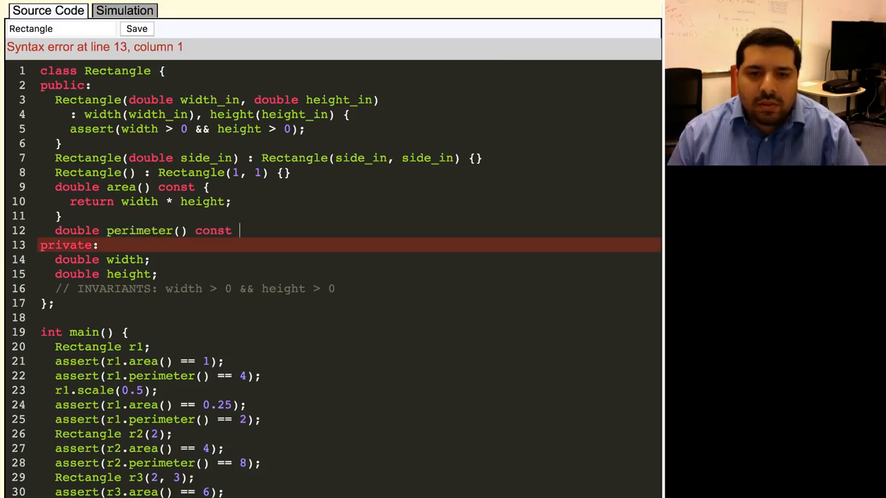
{"action": "type", "text": "{"}
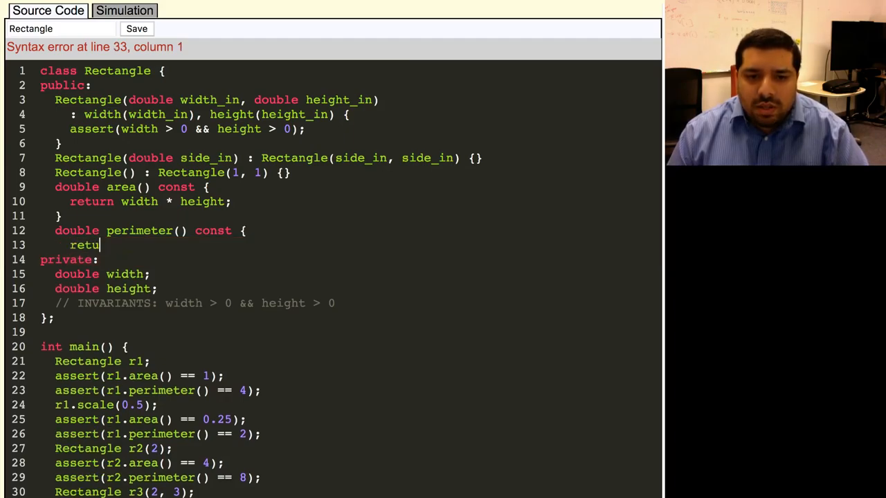
{"action": "type", "text": "rn 2 *"}
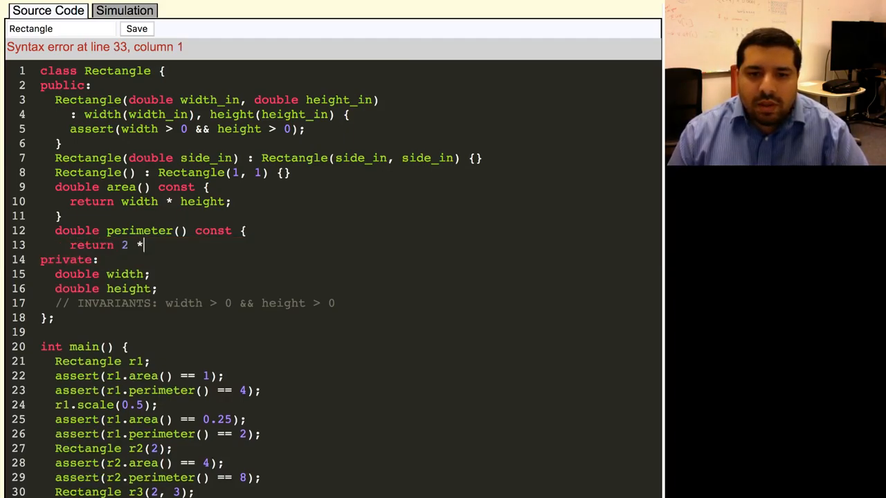
{"action": "type", "text": "(width +"}
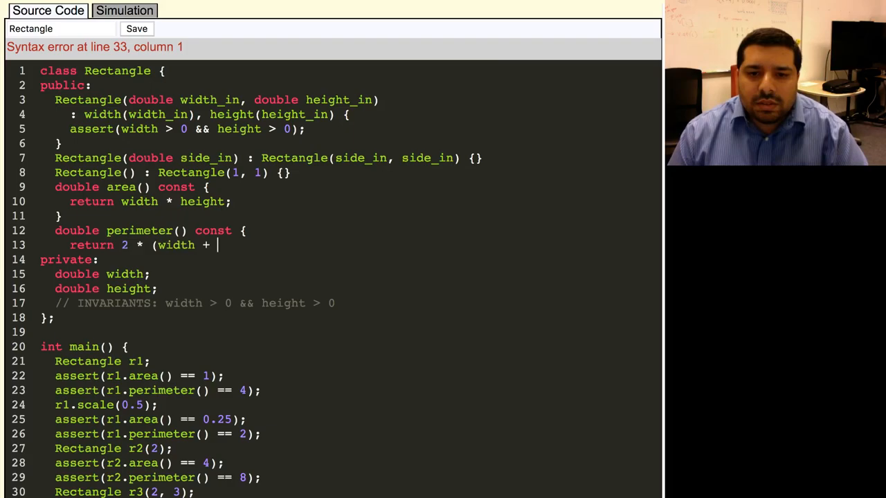
{"action": "type", "text": "height);"}
{"action": "type", "text": "}"}
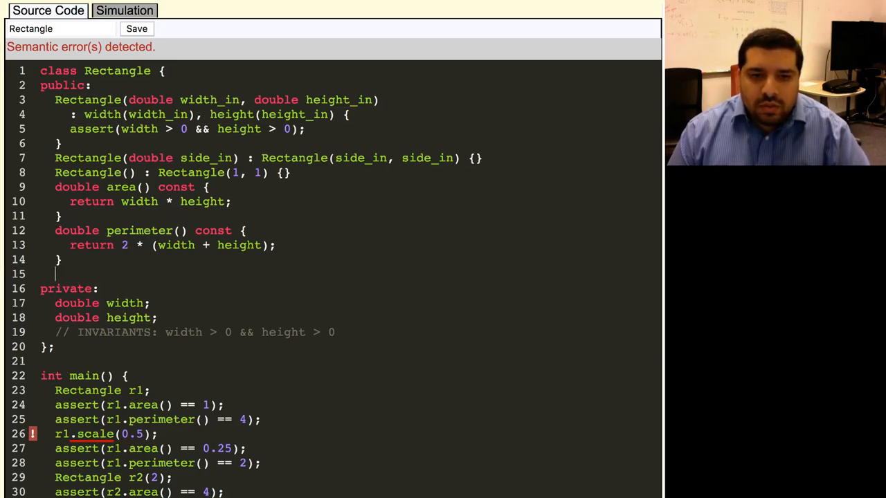
Write 'void scale(double factor) { width *= factor; height *= factor; }' in Rectangle.
{"action": "type", "text": "void"}
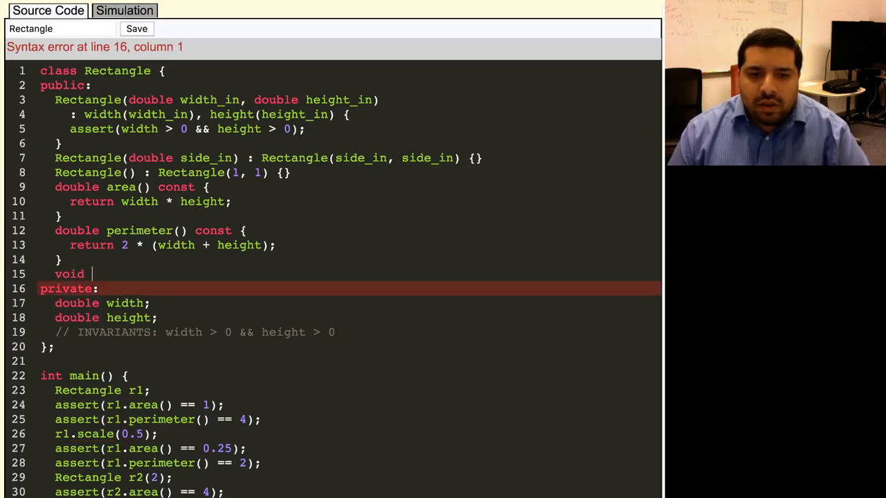
{"action": "type", "text": "scale(doubl"}
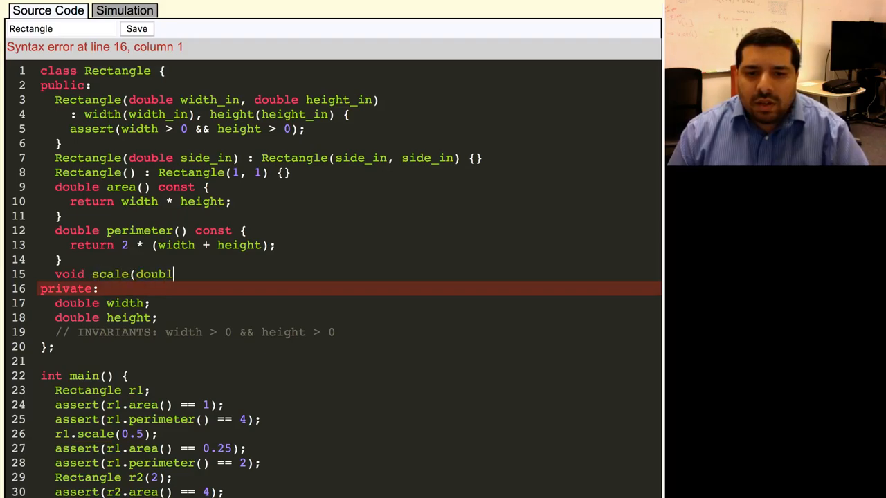
{"action": "type", "text": "e factor)"}
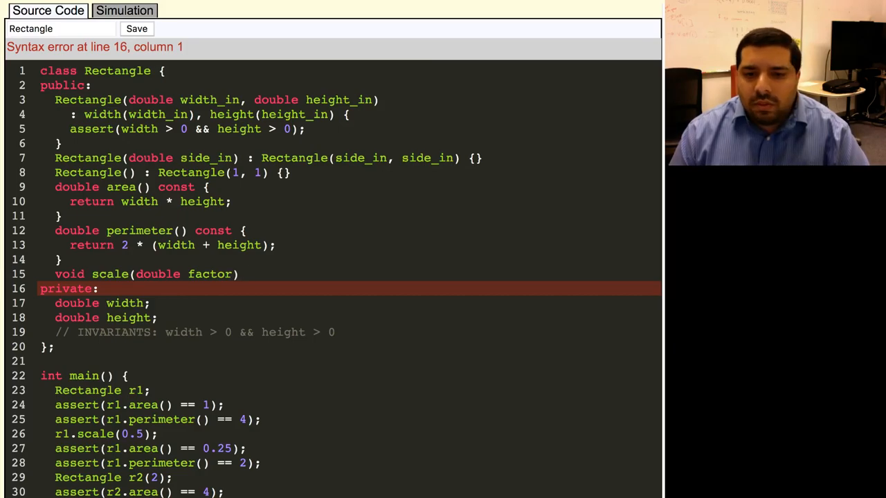
{"action": "left_click", "coordinate": [136, 28]}
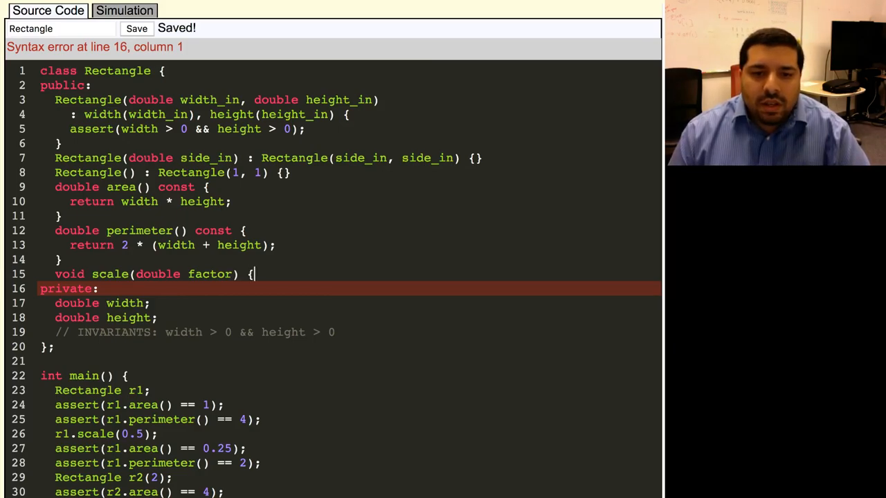
{"action": "type", "text": "wid"}
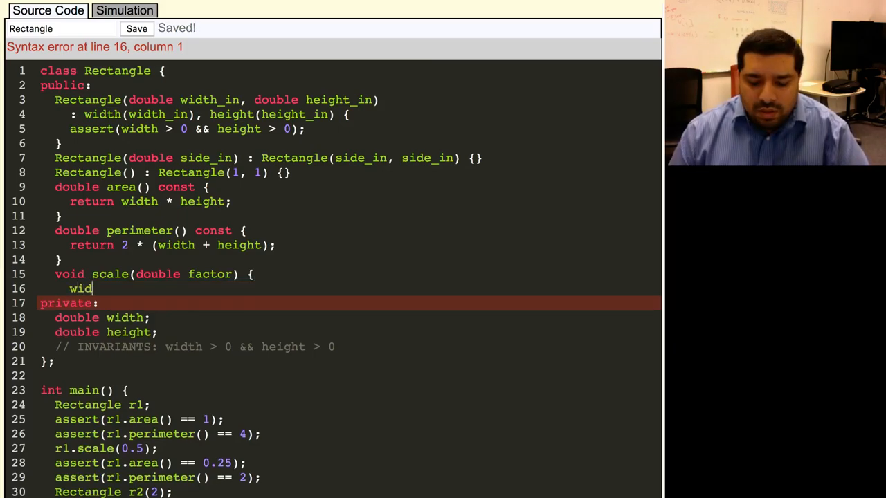
{"action": "type", "text": "th *"}
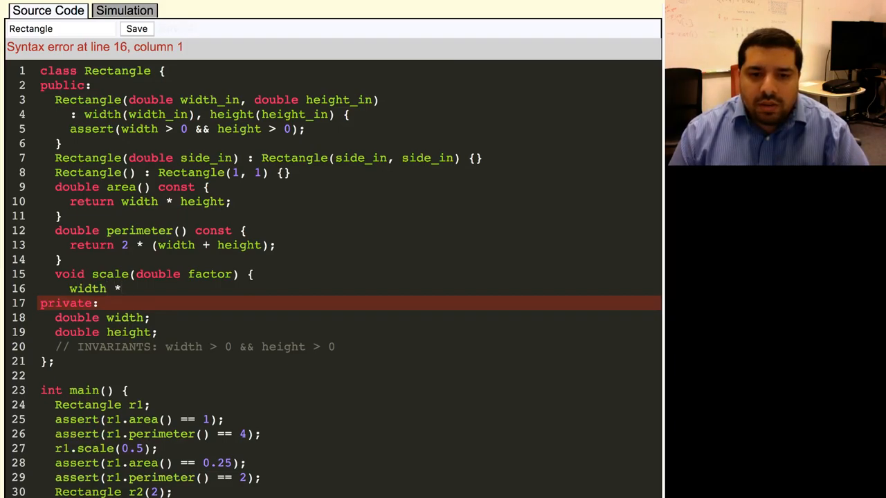
{"action": "type", "text": "= factor"}
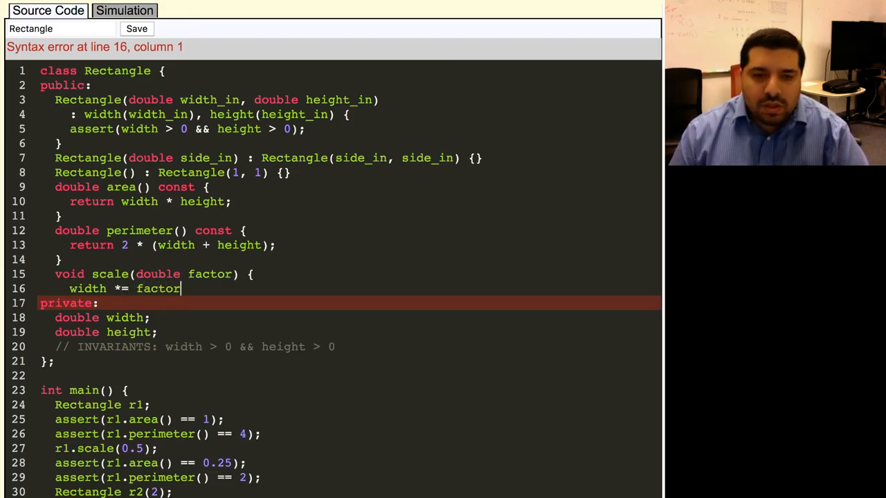
{"action": "type", "text": ";"}
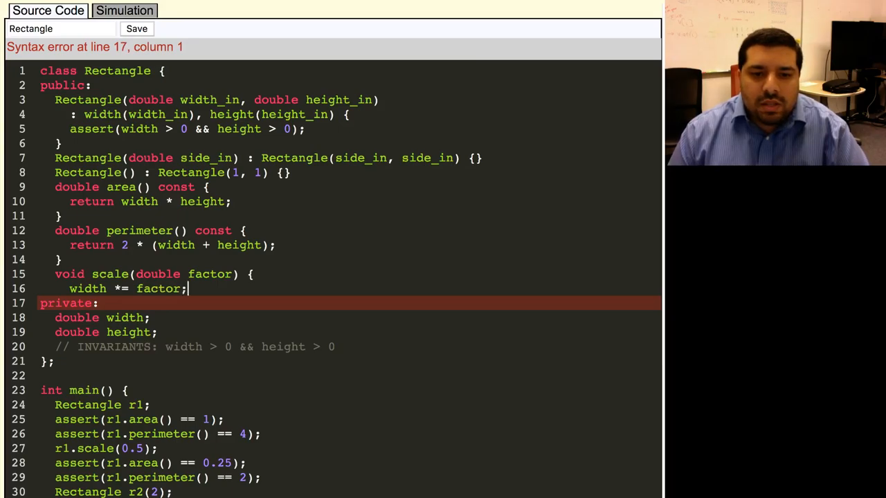
{"action": "type", "text": "height *="}
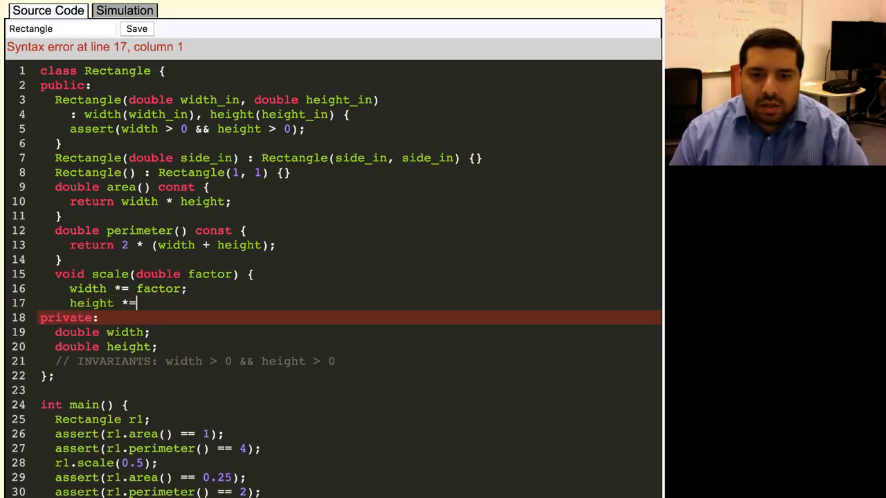
{"action": "type", "text": "factor;"}
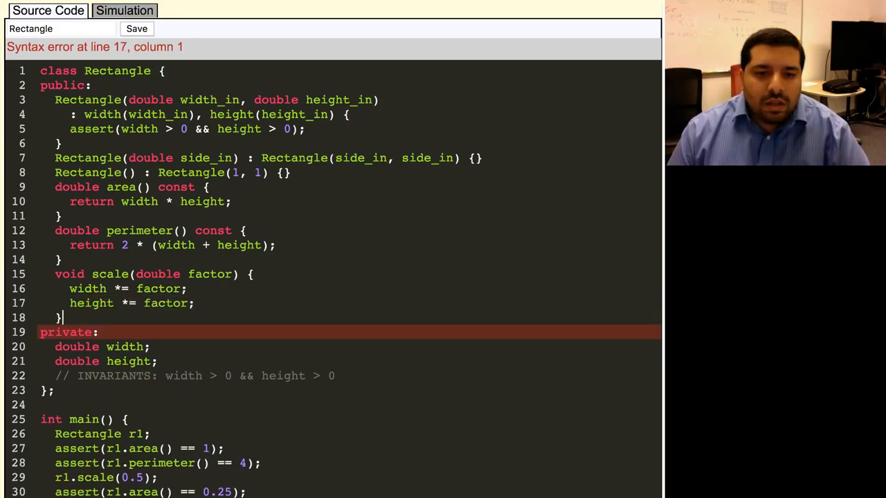
Start simulating the Rectangle program after compilation succeeds.
{"action": "left_click", "coordinate": [136, 28]}
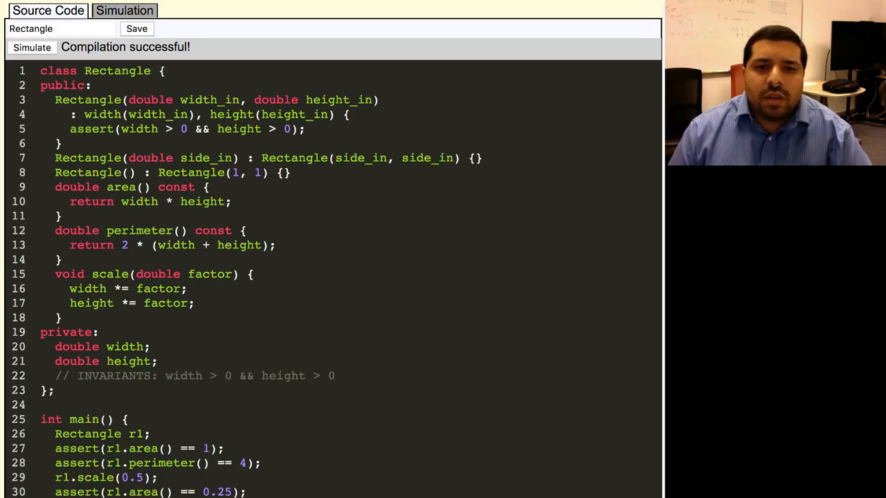
{"action": "left_click", "coordinate": [125, 10]}
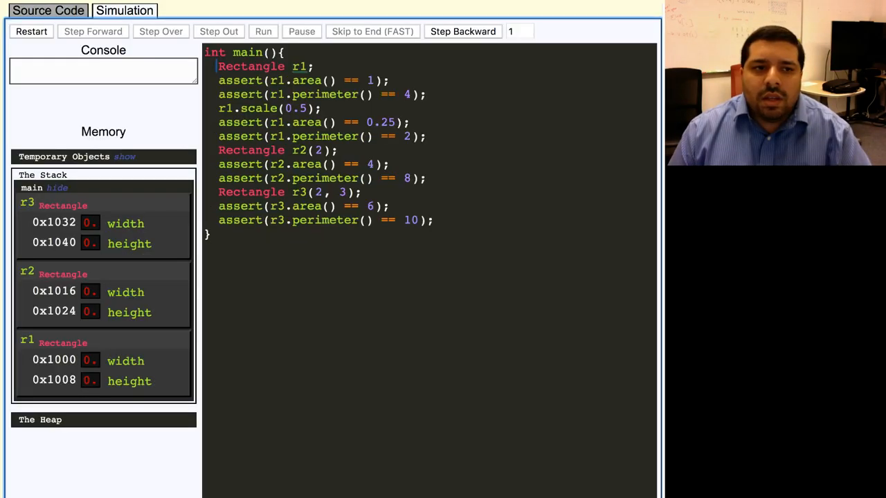